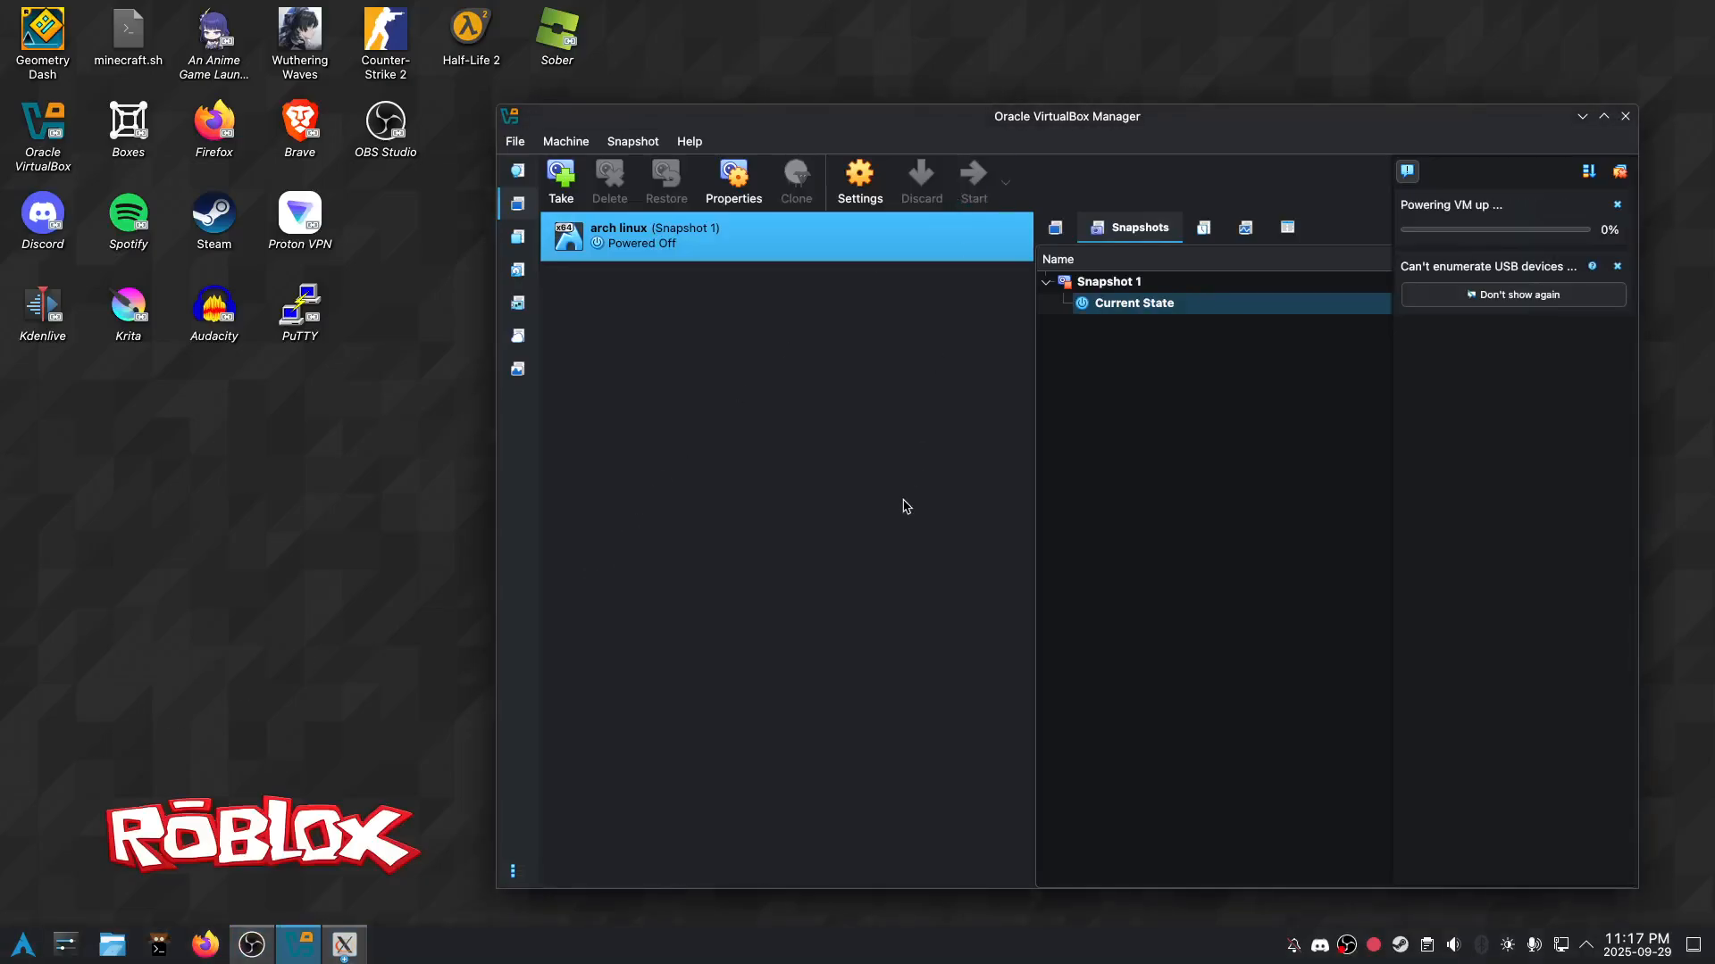
Step: Start the 'arch linux' VM and let archiso auto-login to the root shell
left_click(974, 170)
type("cfdi")
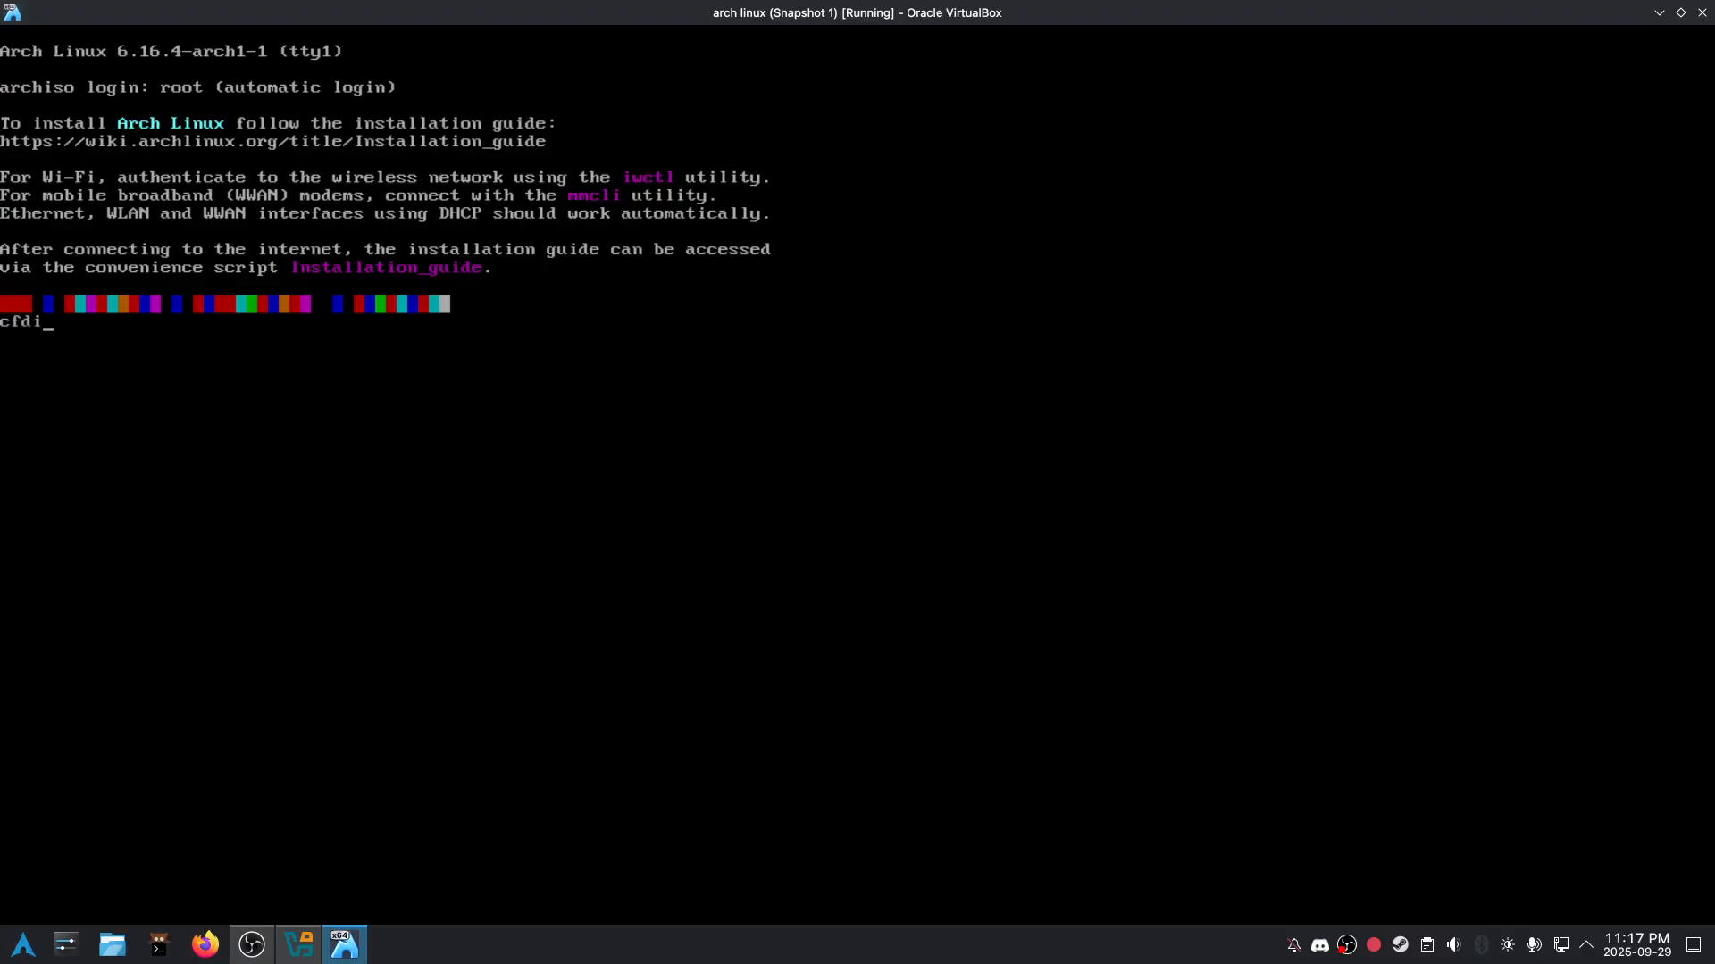
Step: In cfdisk, create an 800M partition plus a remaining-space partition and write the table
key("Return")
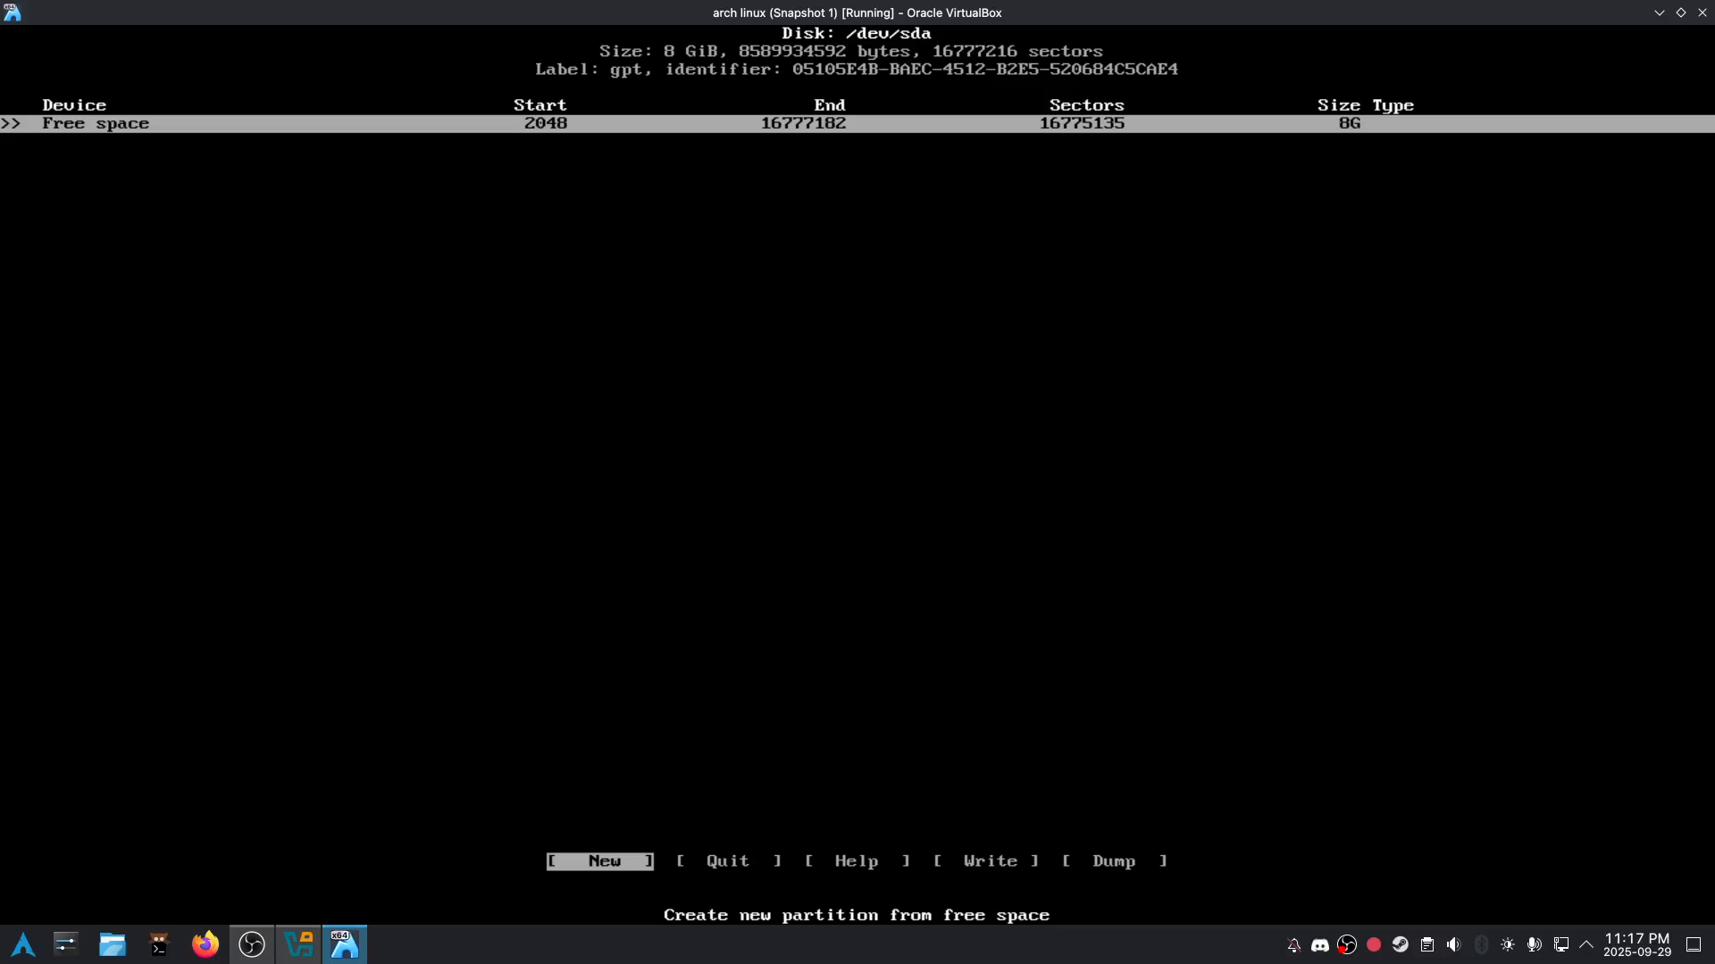
type("800m")
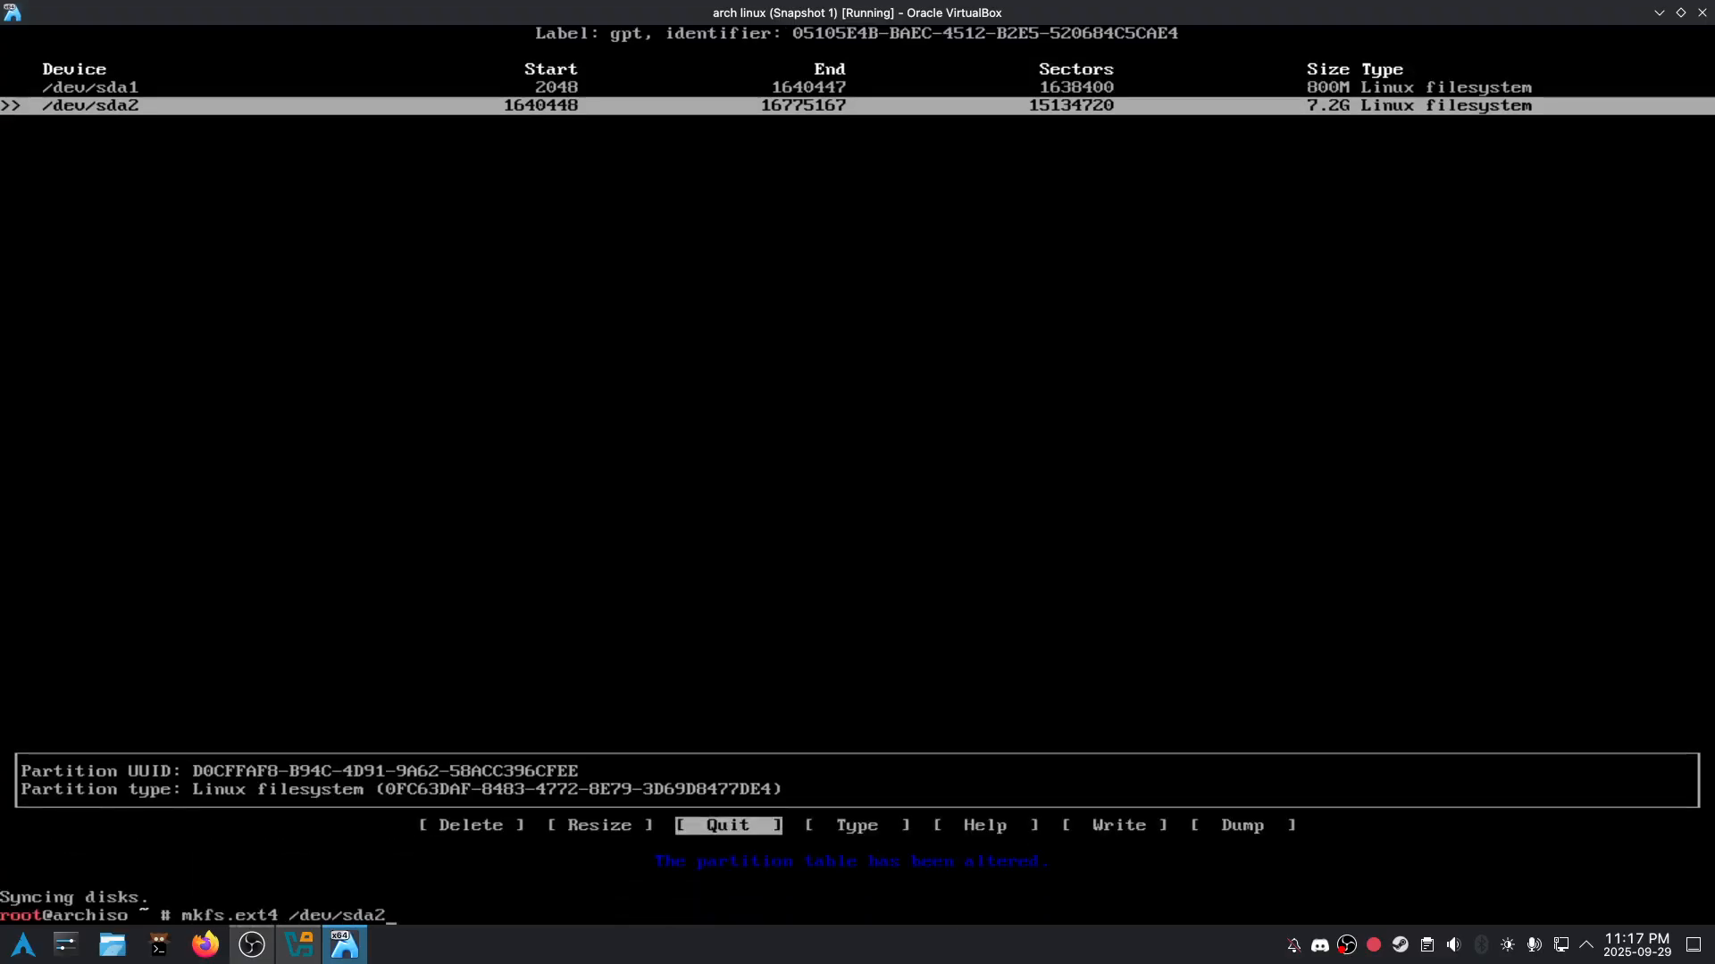
Step: Format /dev/sda1 as FAT32 after the ext4 root, mount both under /mnt, and run reflector
type("mkfs.fat -F")
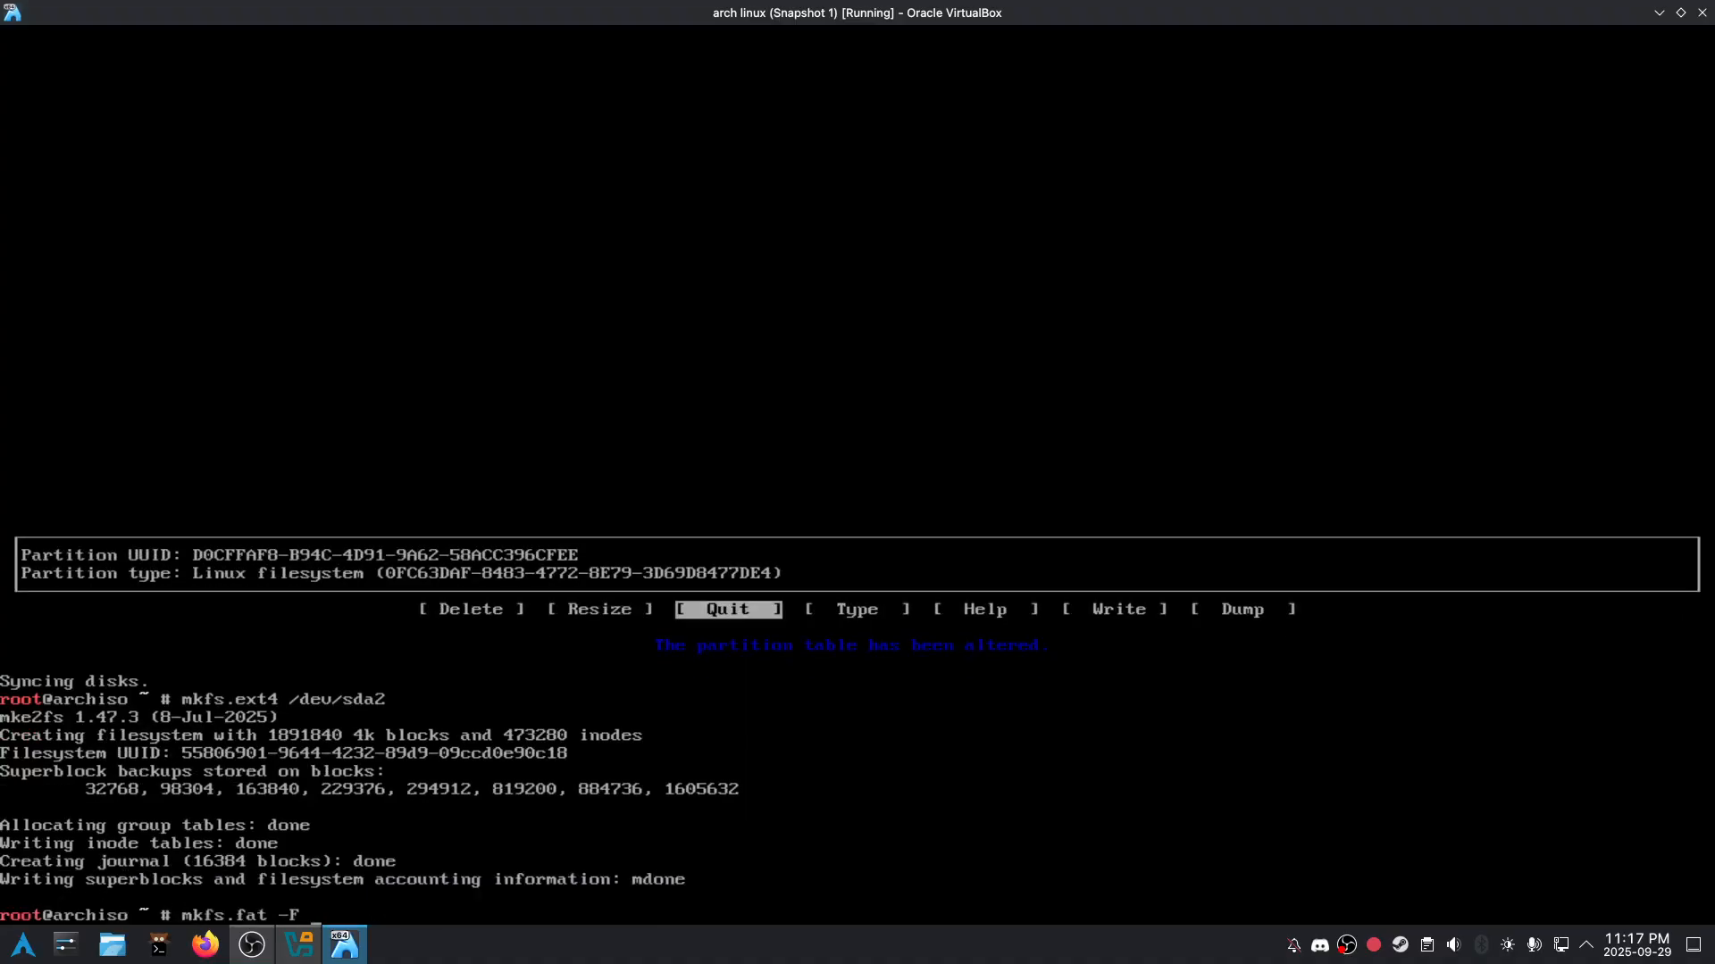
type("32 /dev/sda1")
type("mount --mkdir /dev/sda1 /mnt/b")
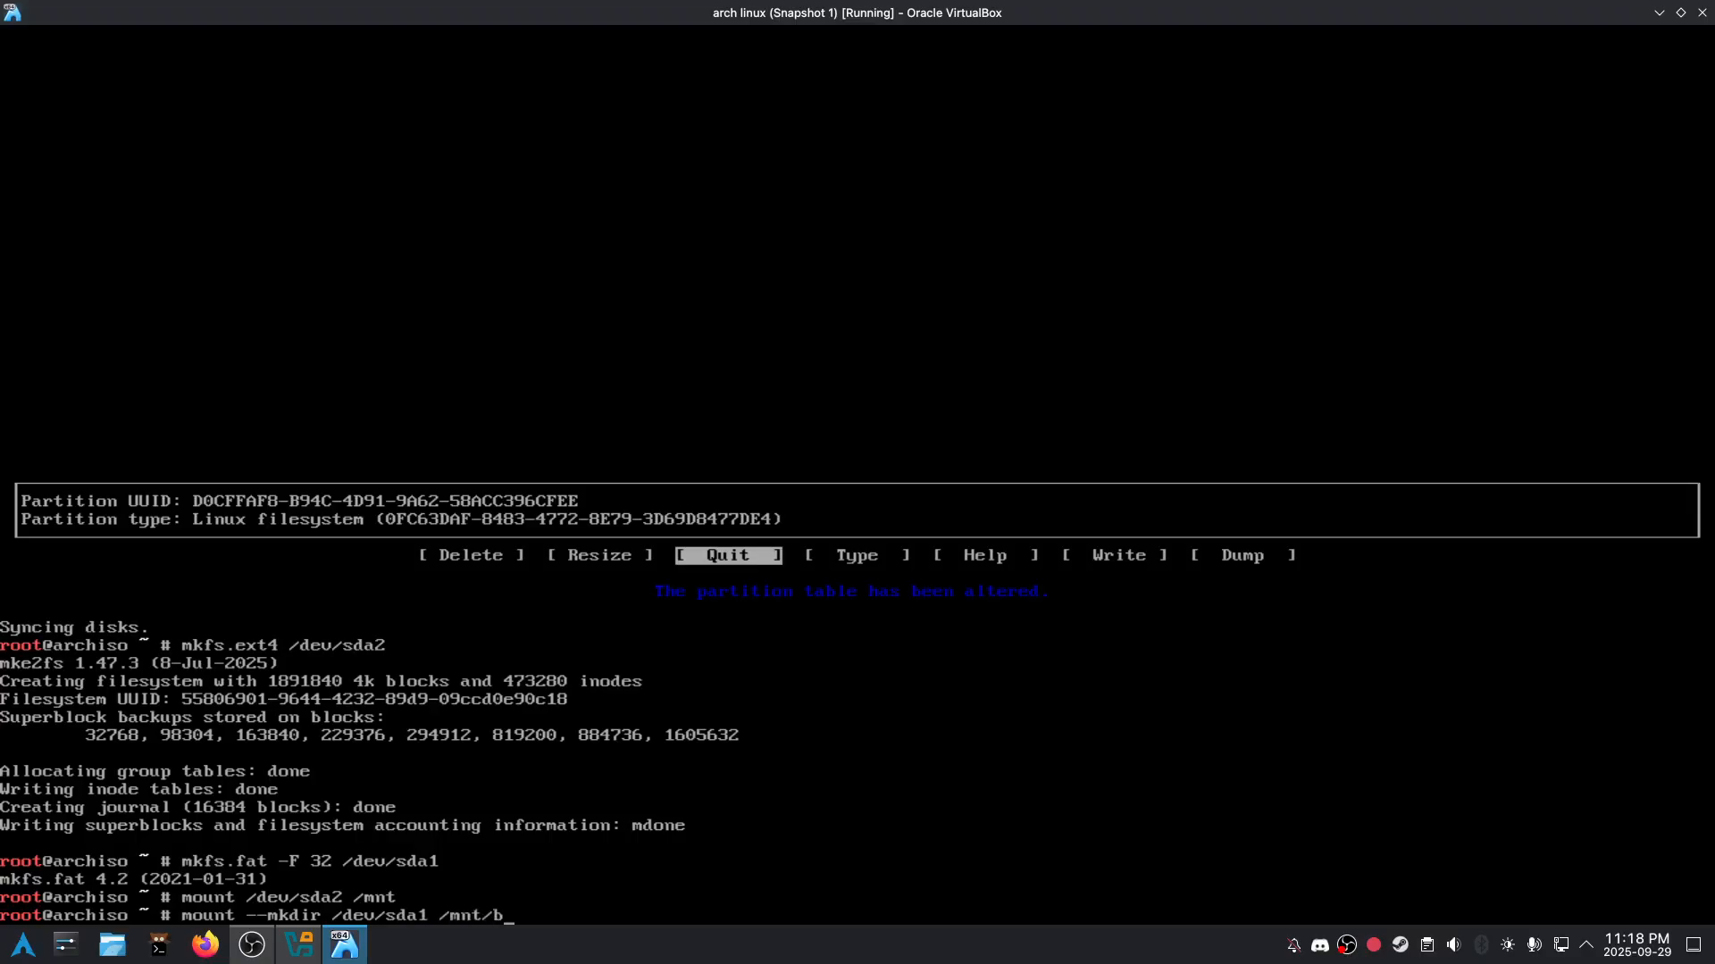
type("reflec")
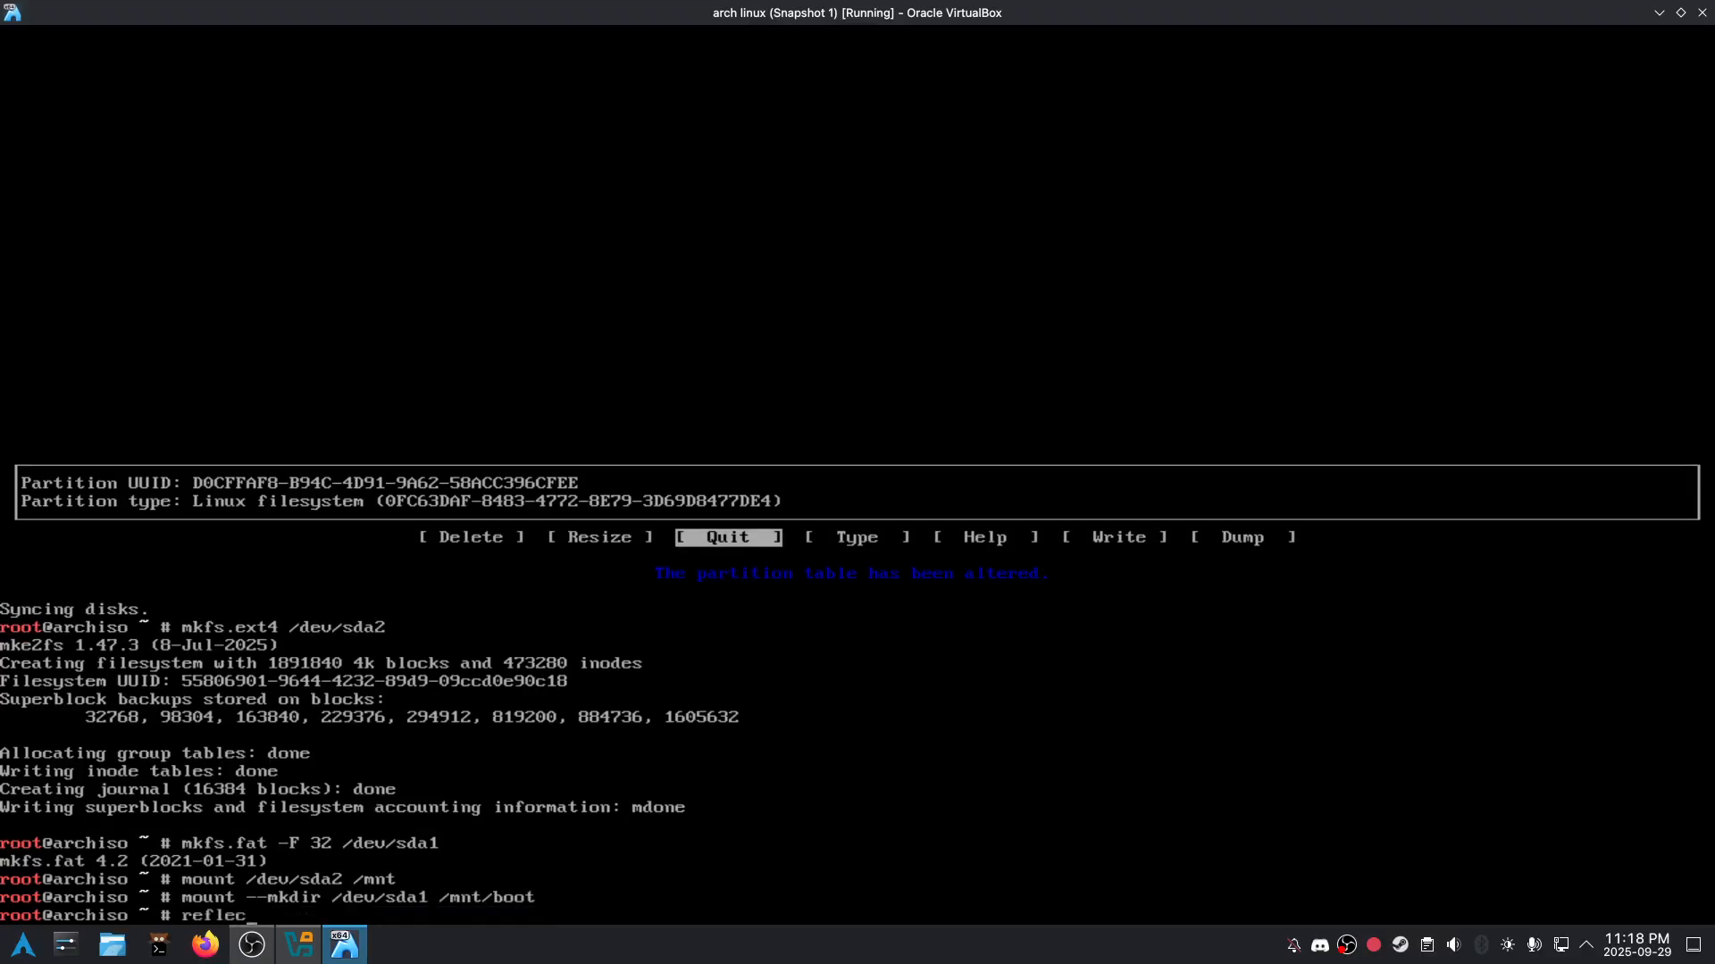
key("Return")
type("pacstrap")
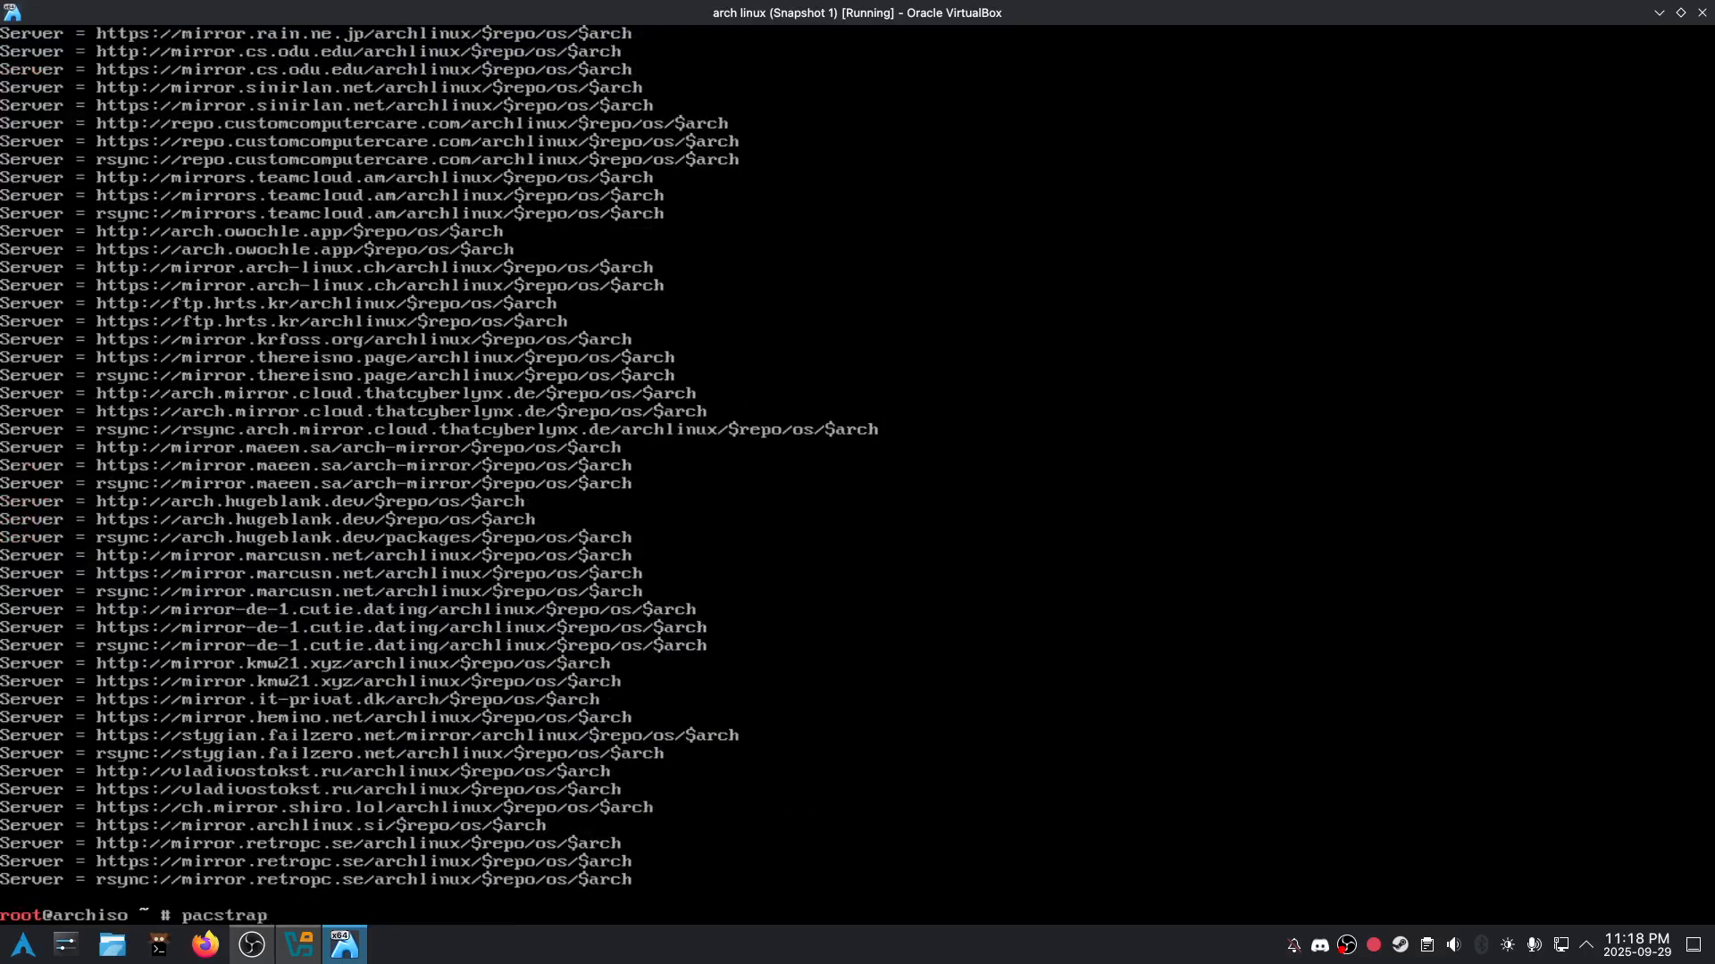
Step: Compose the pacstrap command for /mnt: base, linux-zen, firmware, networkmanager, screenfetch, cowsay, lolcat, nano, grub, efibootmgr
type("/mnt base linux-zen linu")
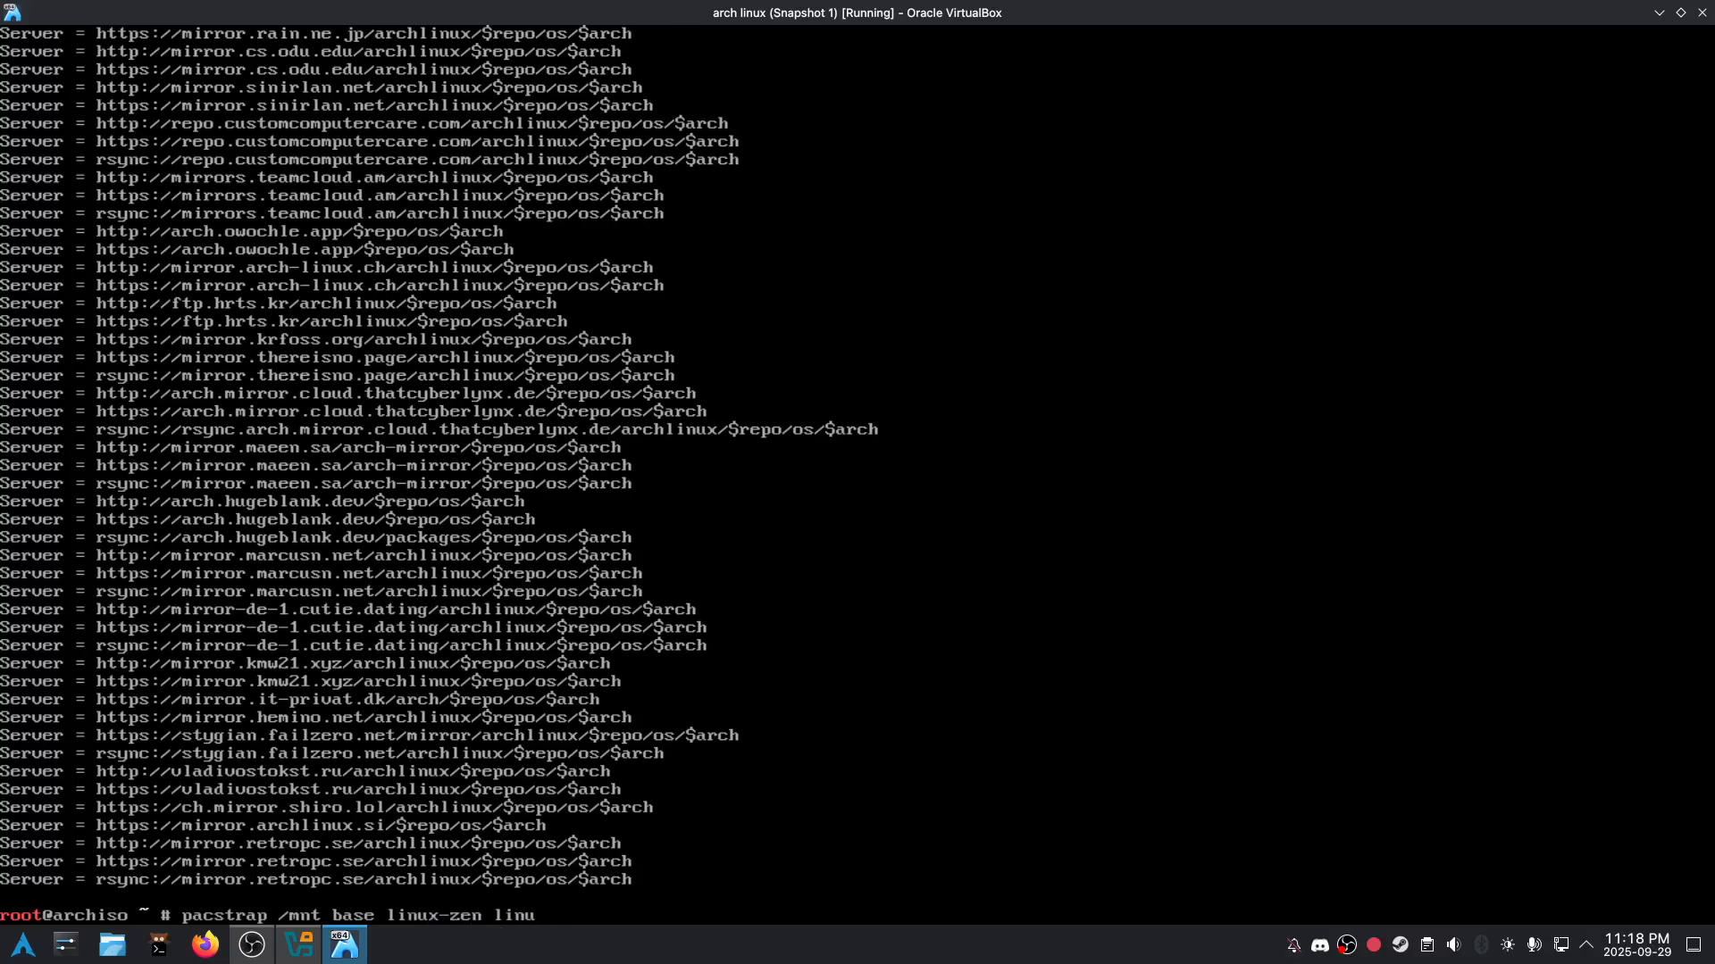
type("x-firmware n")
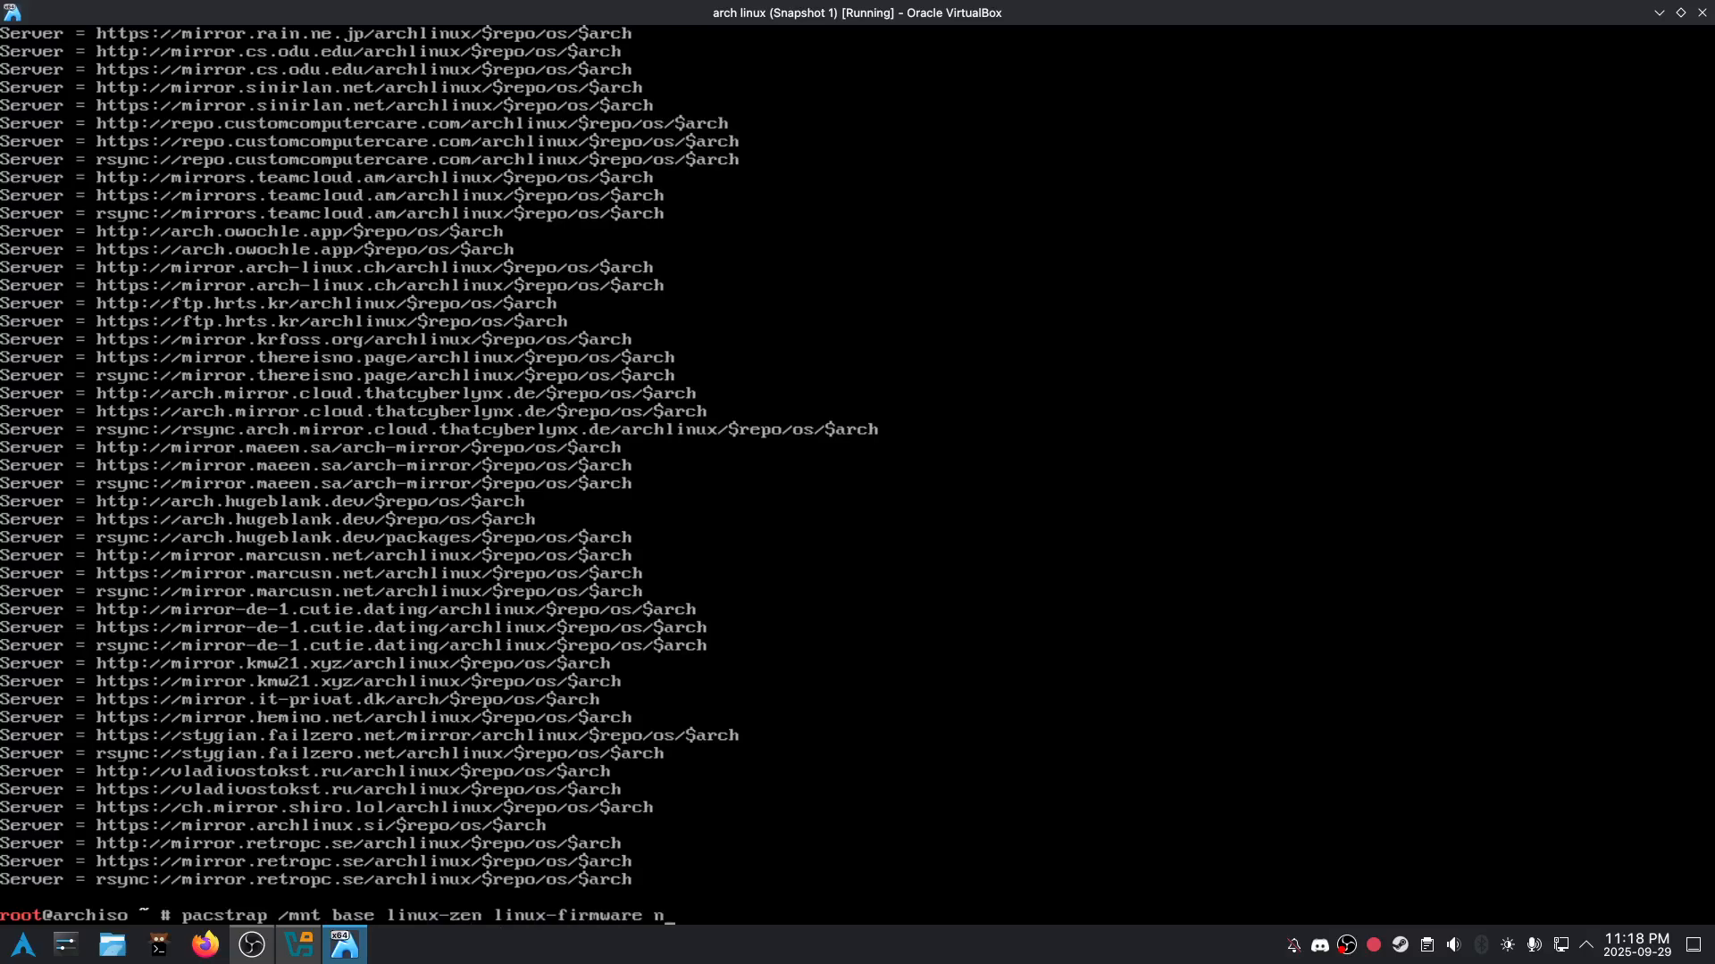
type("networkmanager")
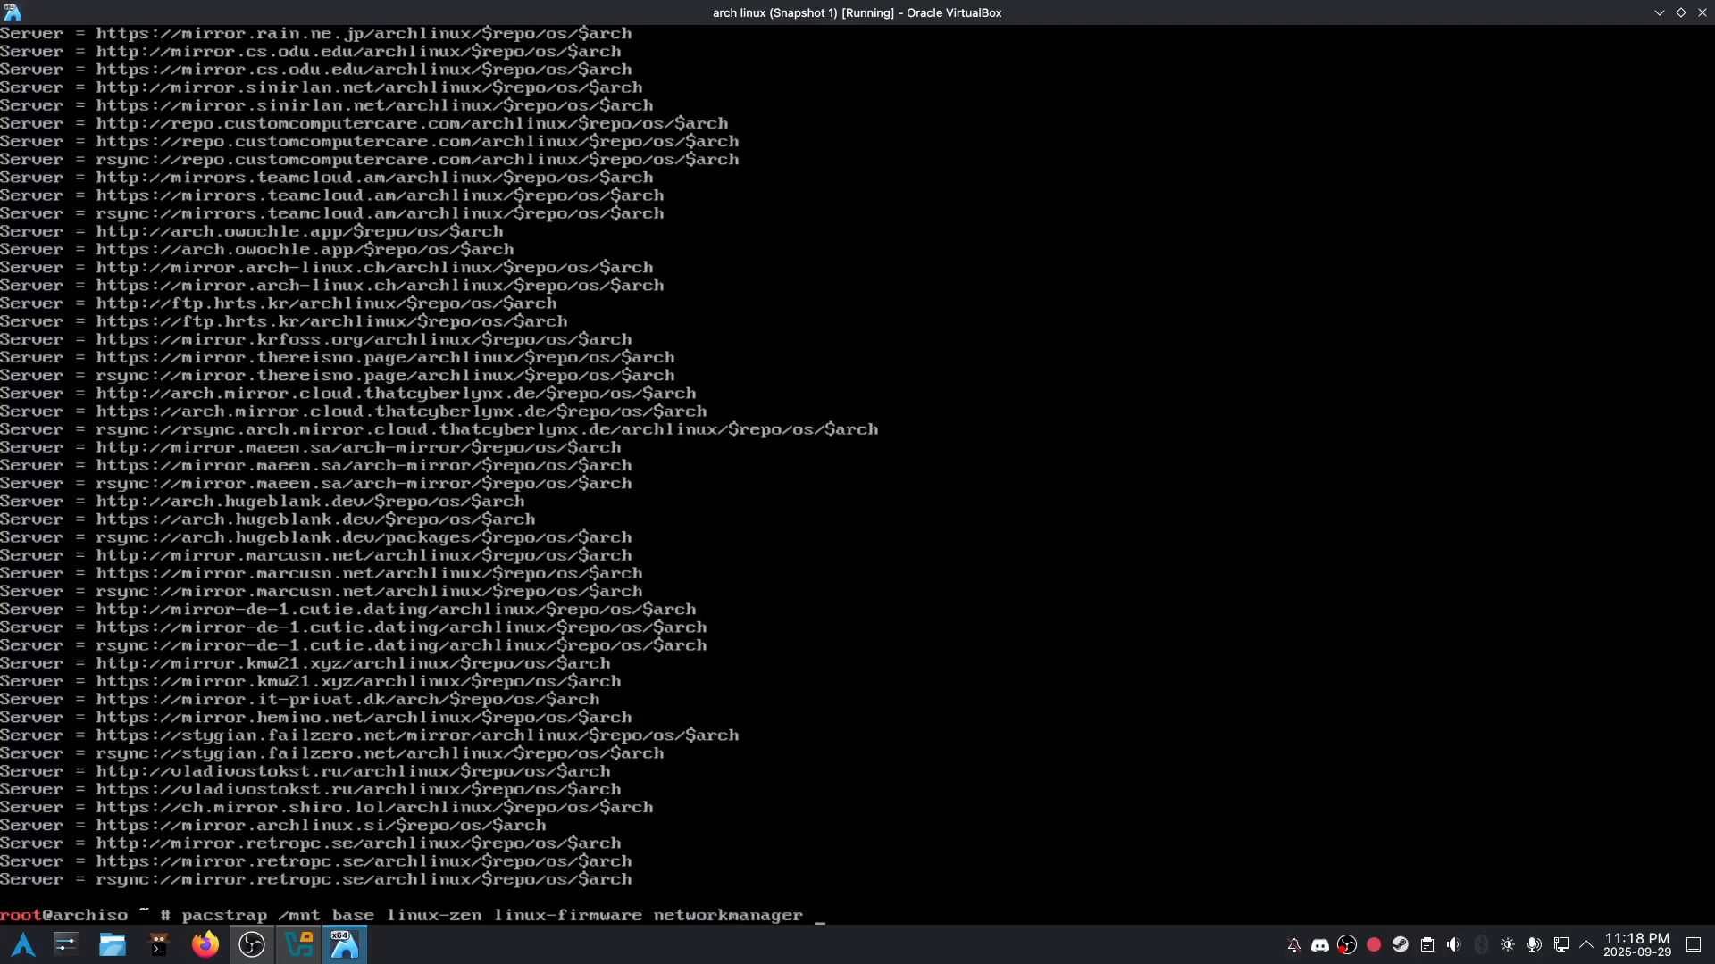
type("screenfetc")
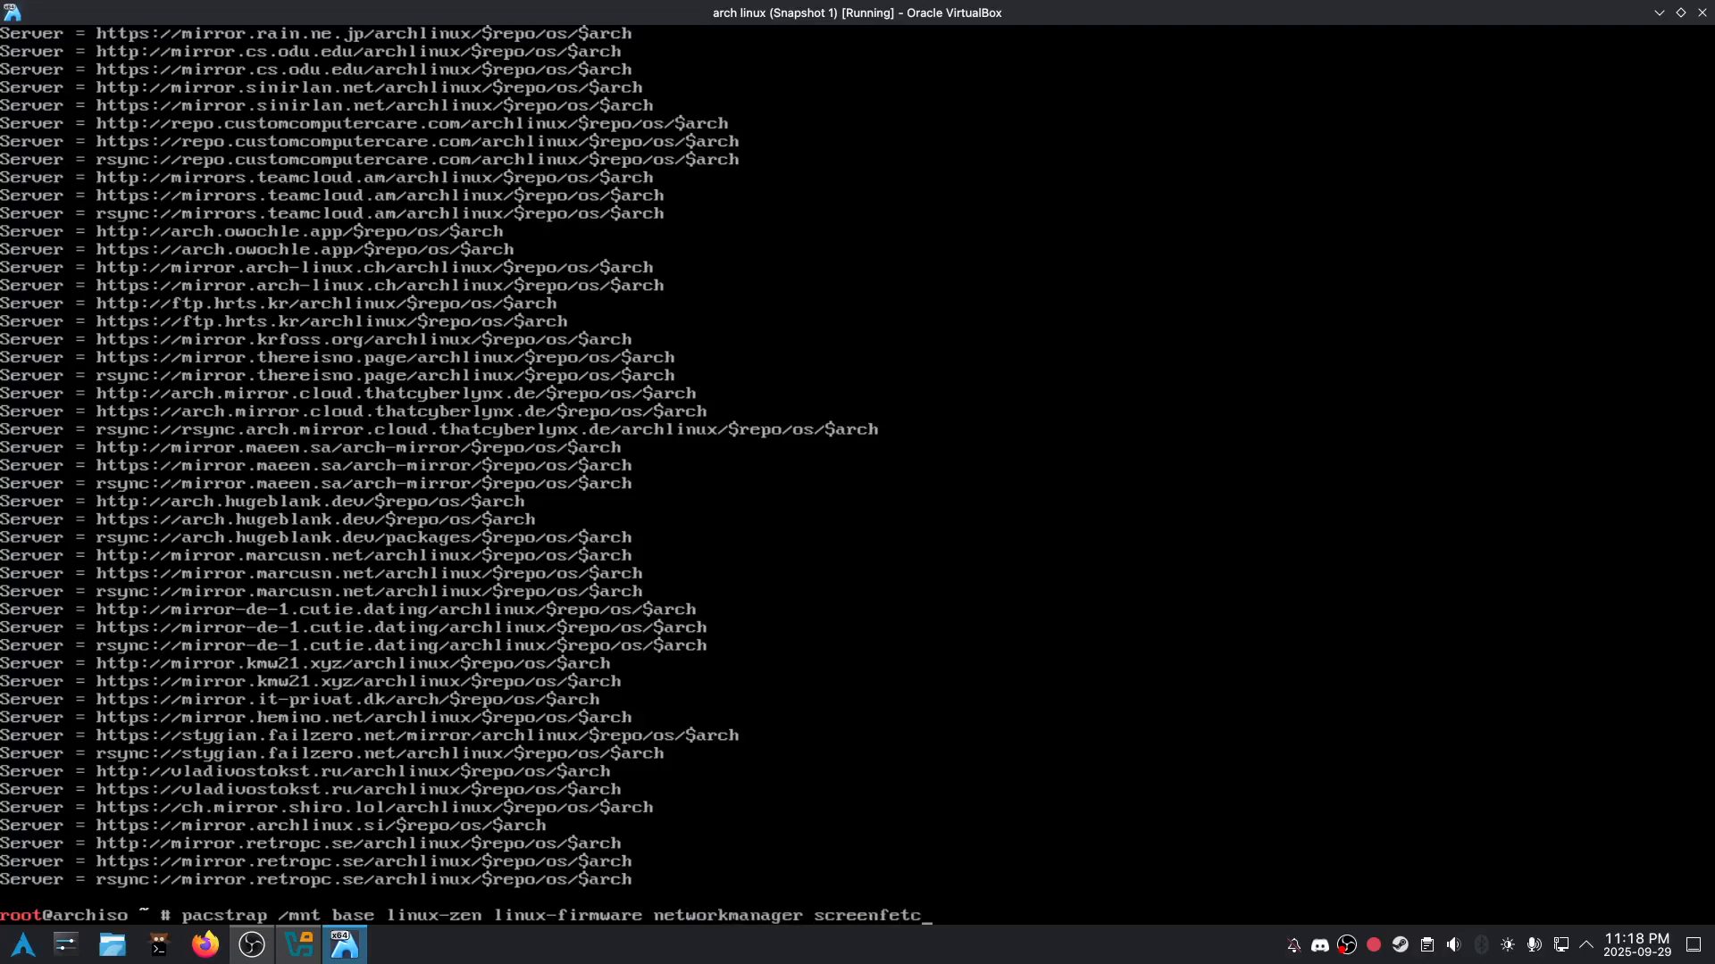
type("cowsay lolcat")
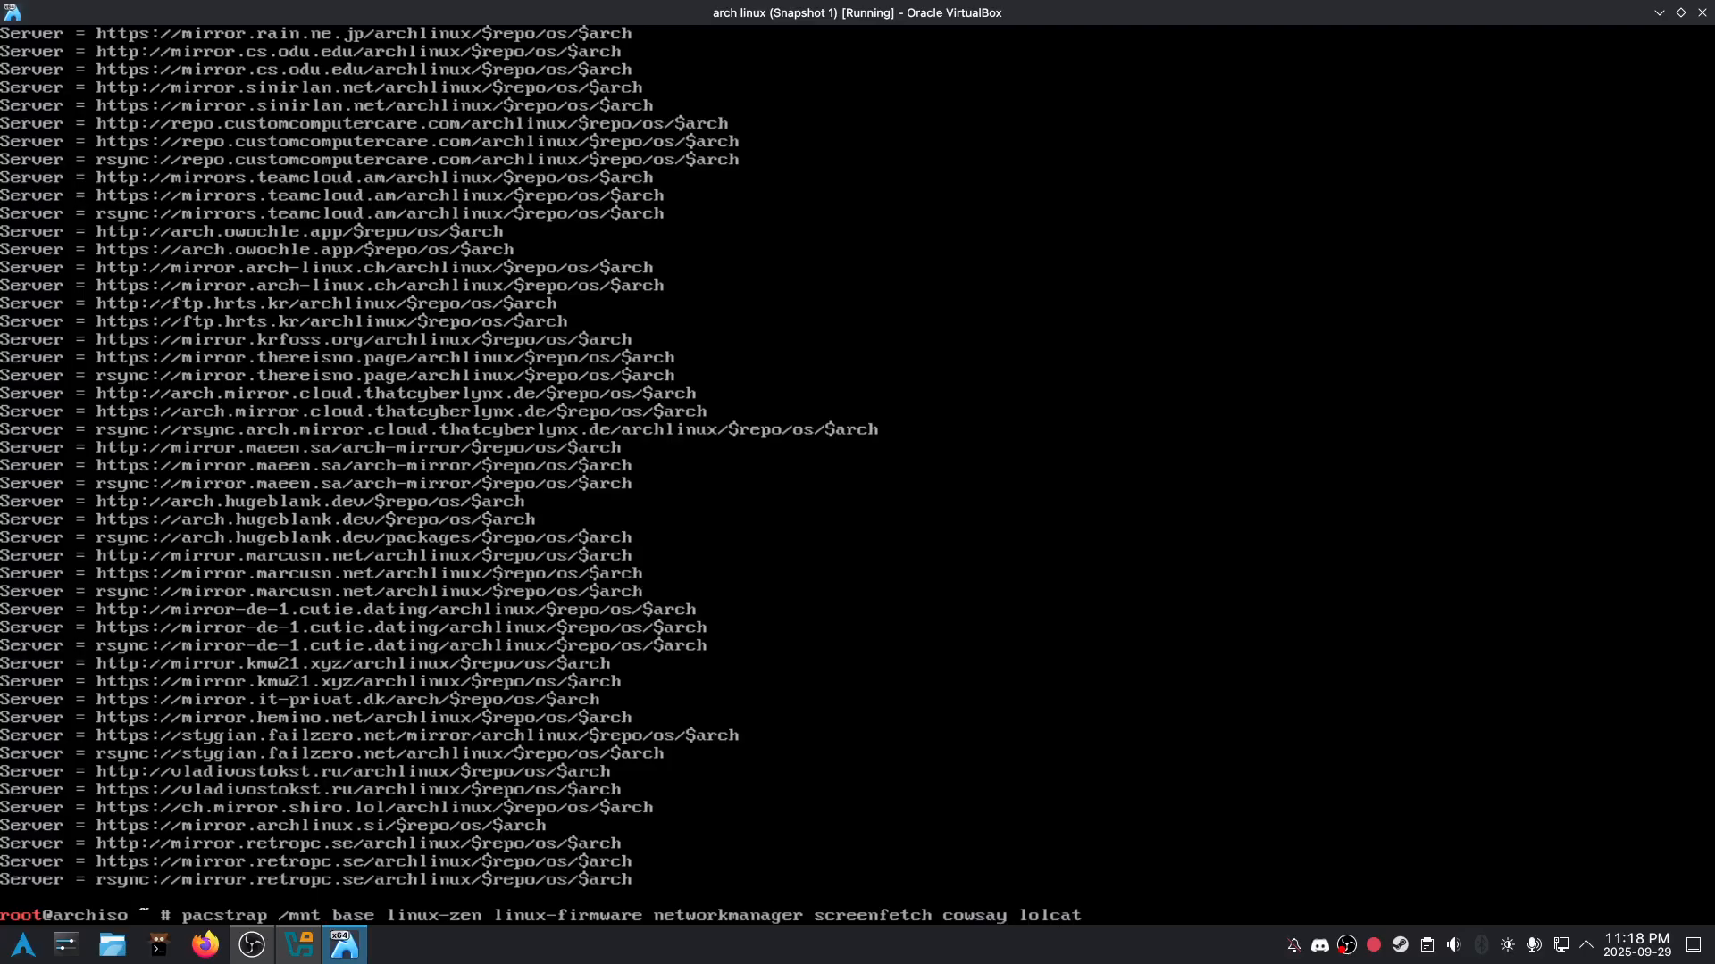
type("nano grub efibootmgr")
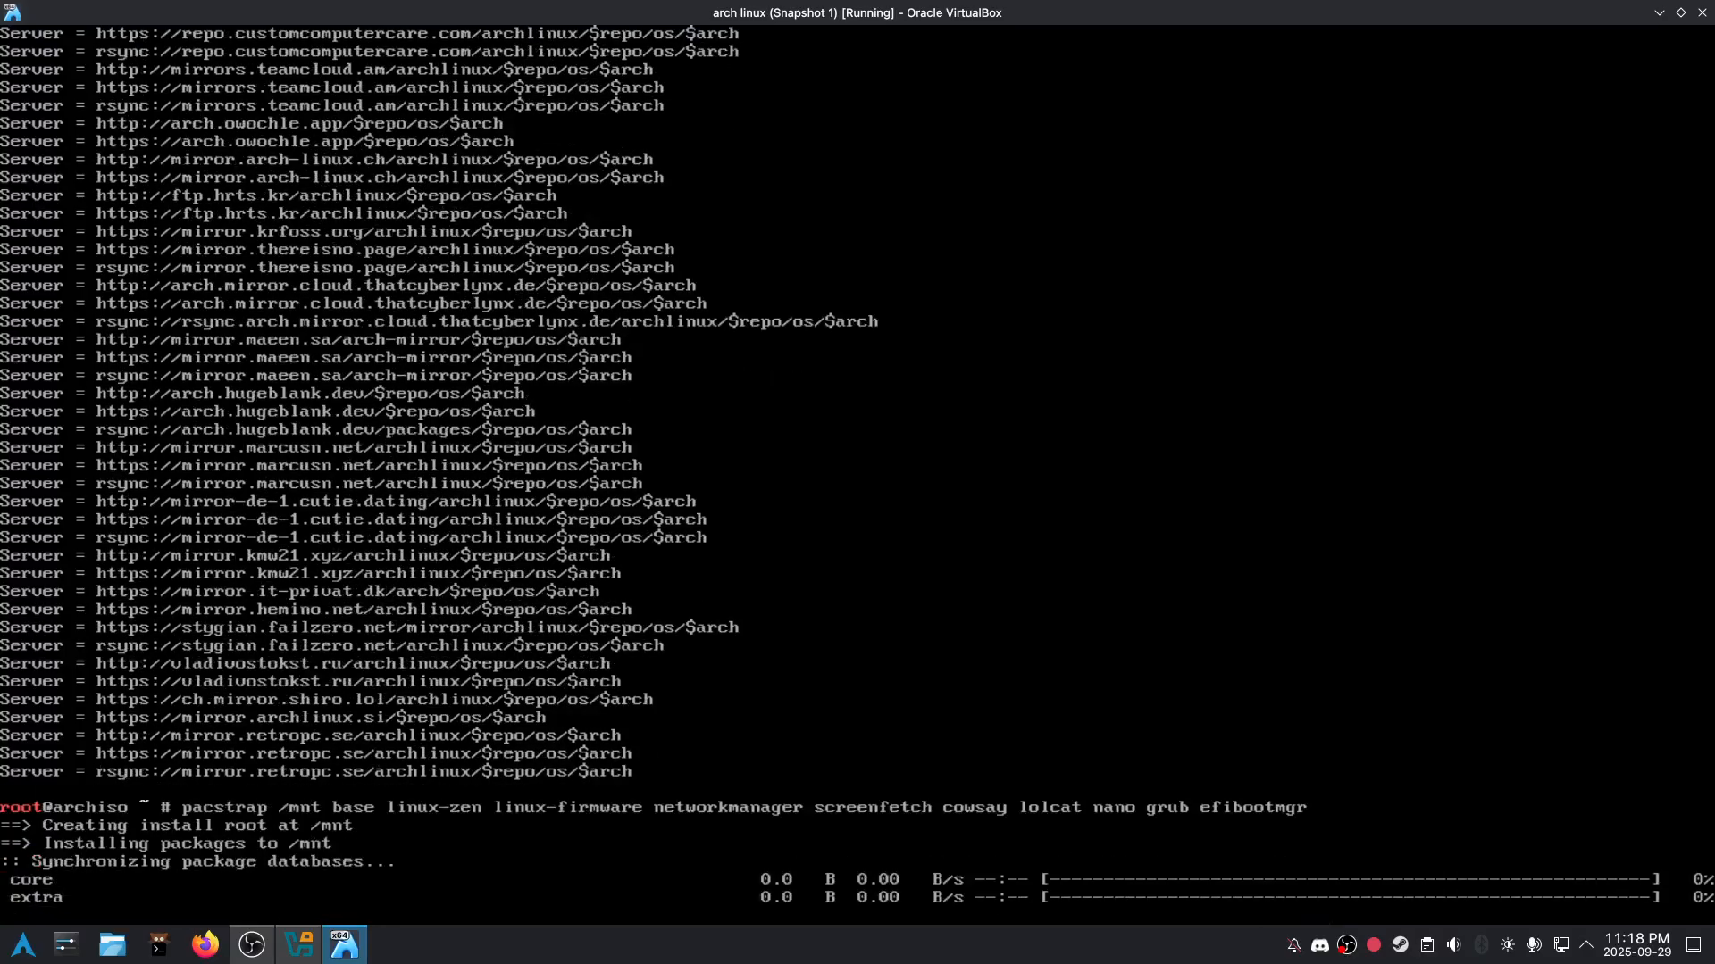
Step: Cancel the stalled install with Ctrl+C and rerun pacstrap with corrected firmware packages
key("ctrl+c")
type("pacstrap /mnt base linux-zen linux-firmware-intel linux networkmanager screenfetch cowsay lolcat nano grub efibootmgr")
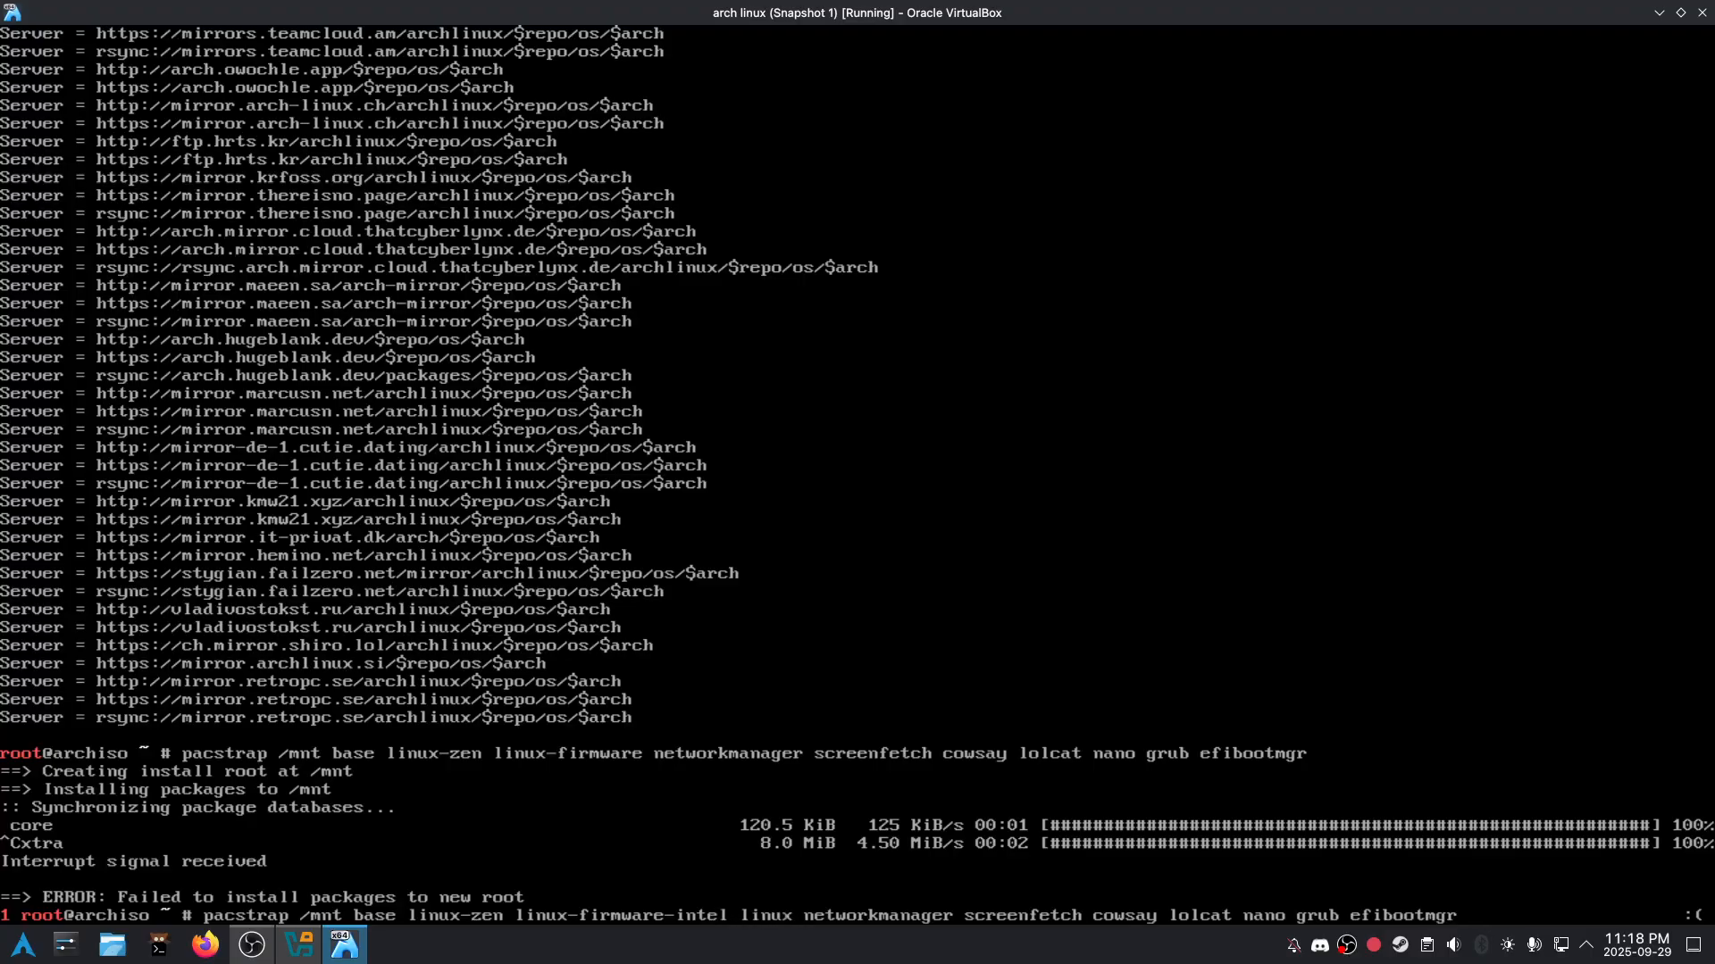
key("Return")
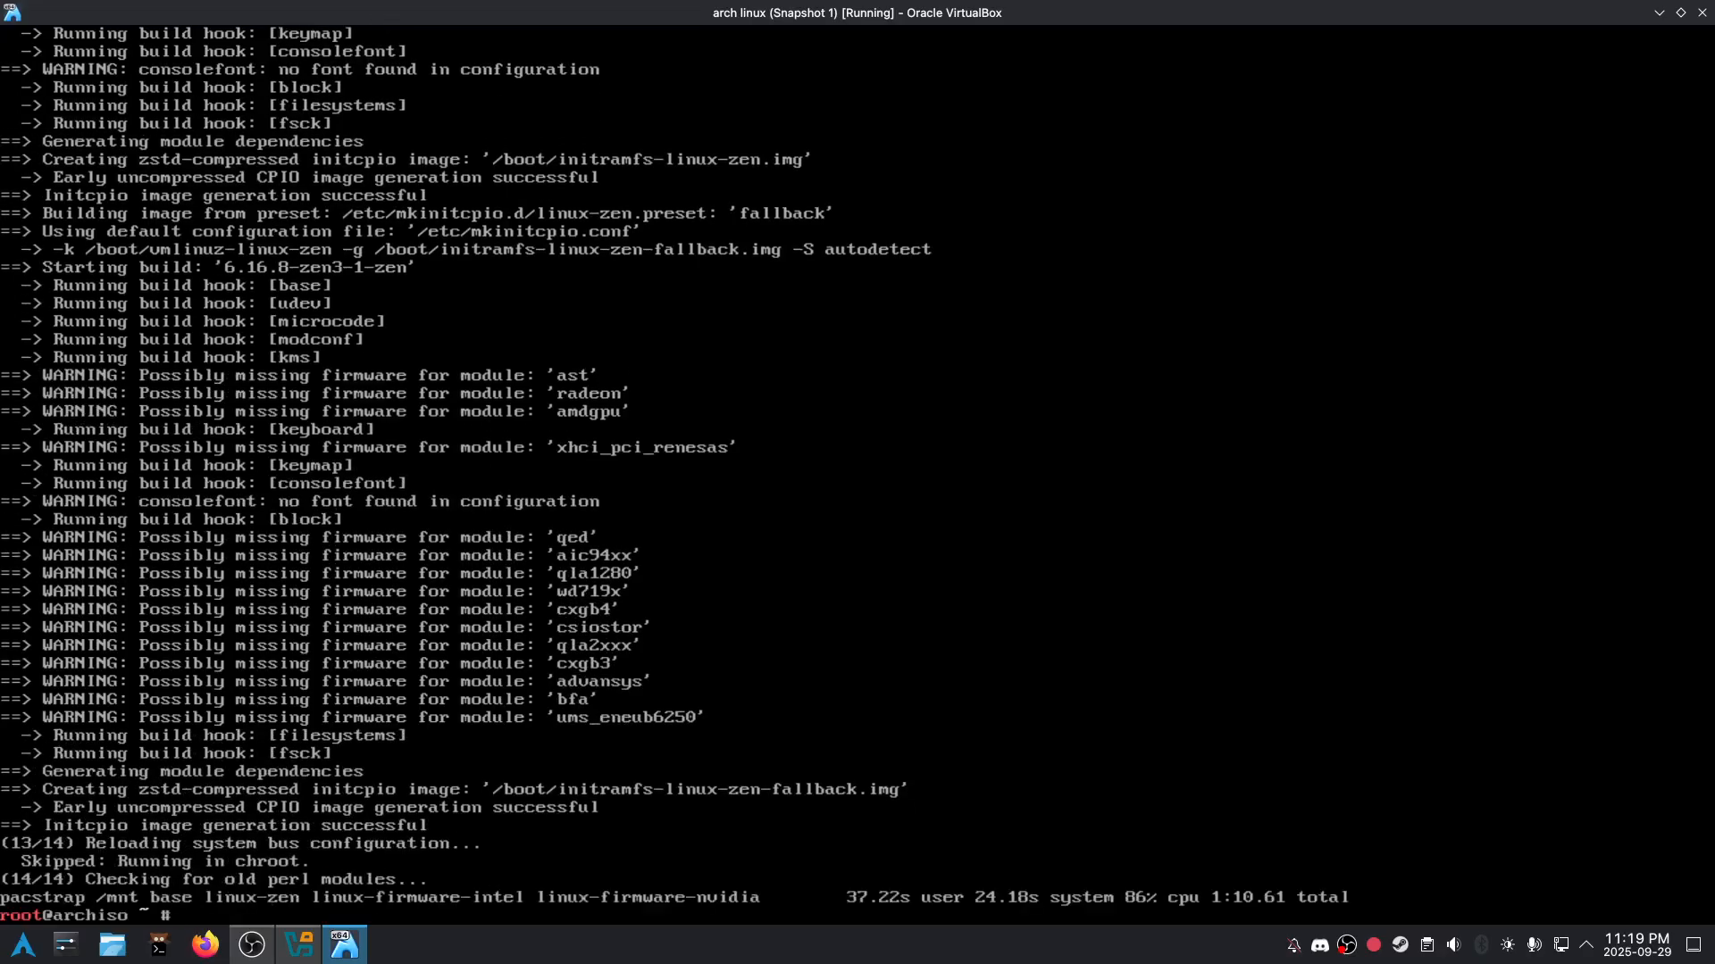
Step: Generate the fstab with genfstab -U /mnt >> /mnt/etc/fstab, then arch-chroot into /mnt
type("genf")
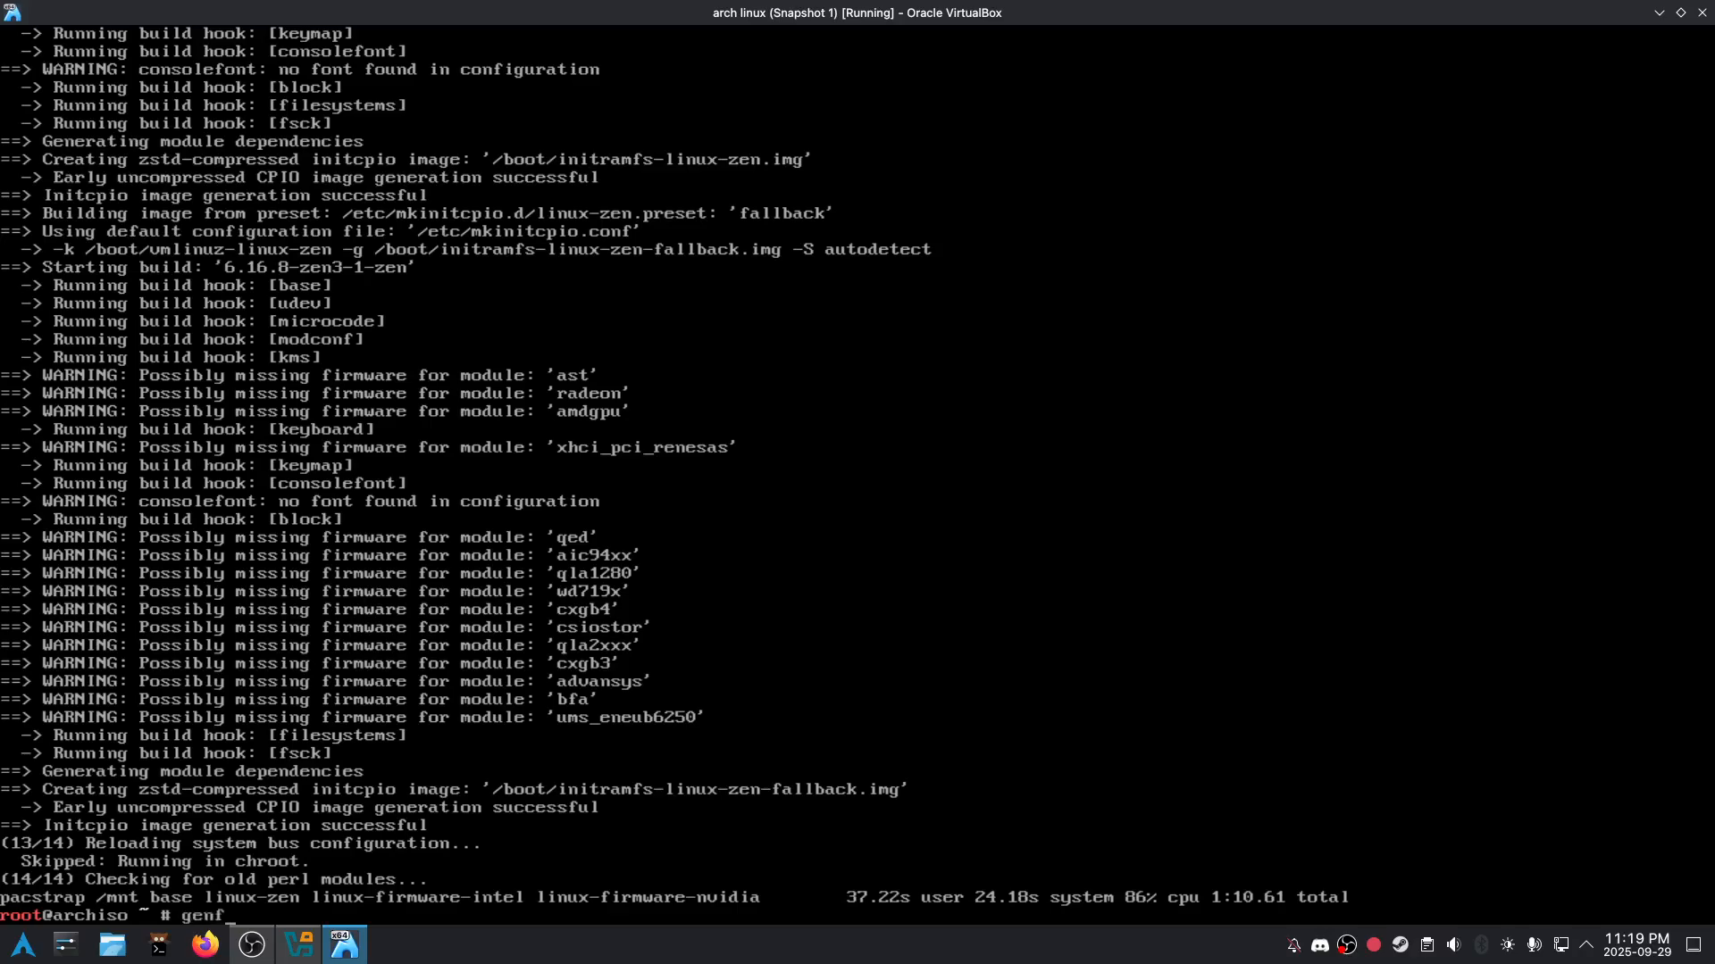
type("stab -IU")
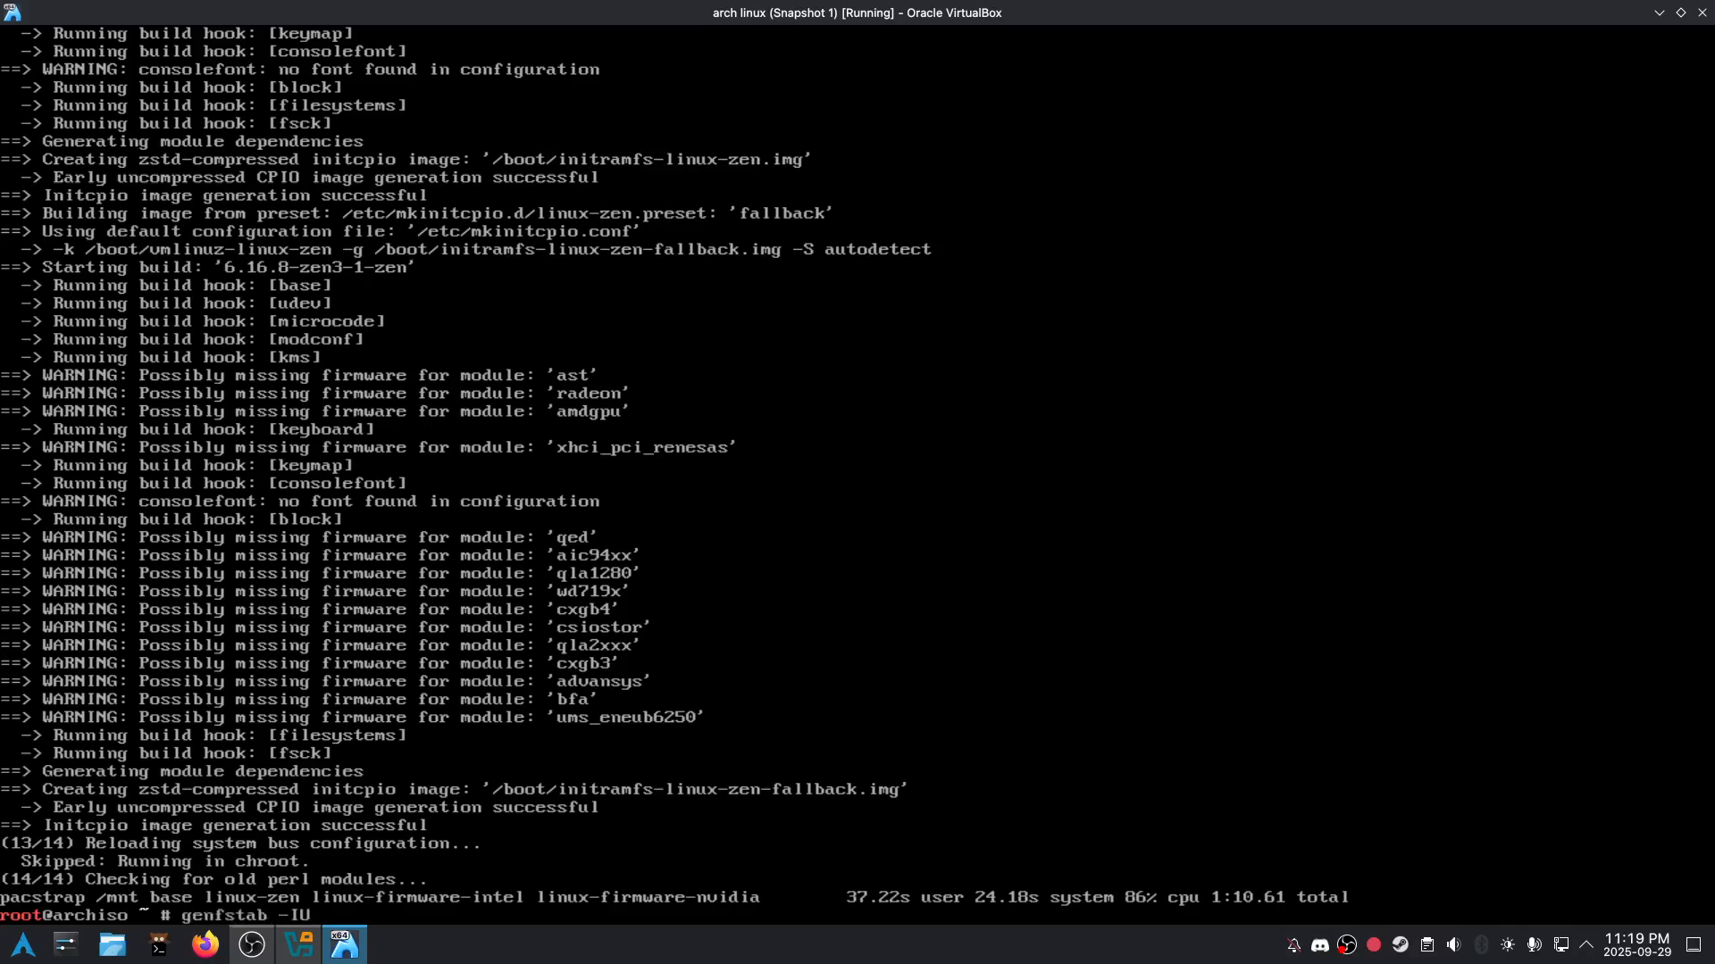
type("/mnt >> /mnmt")
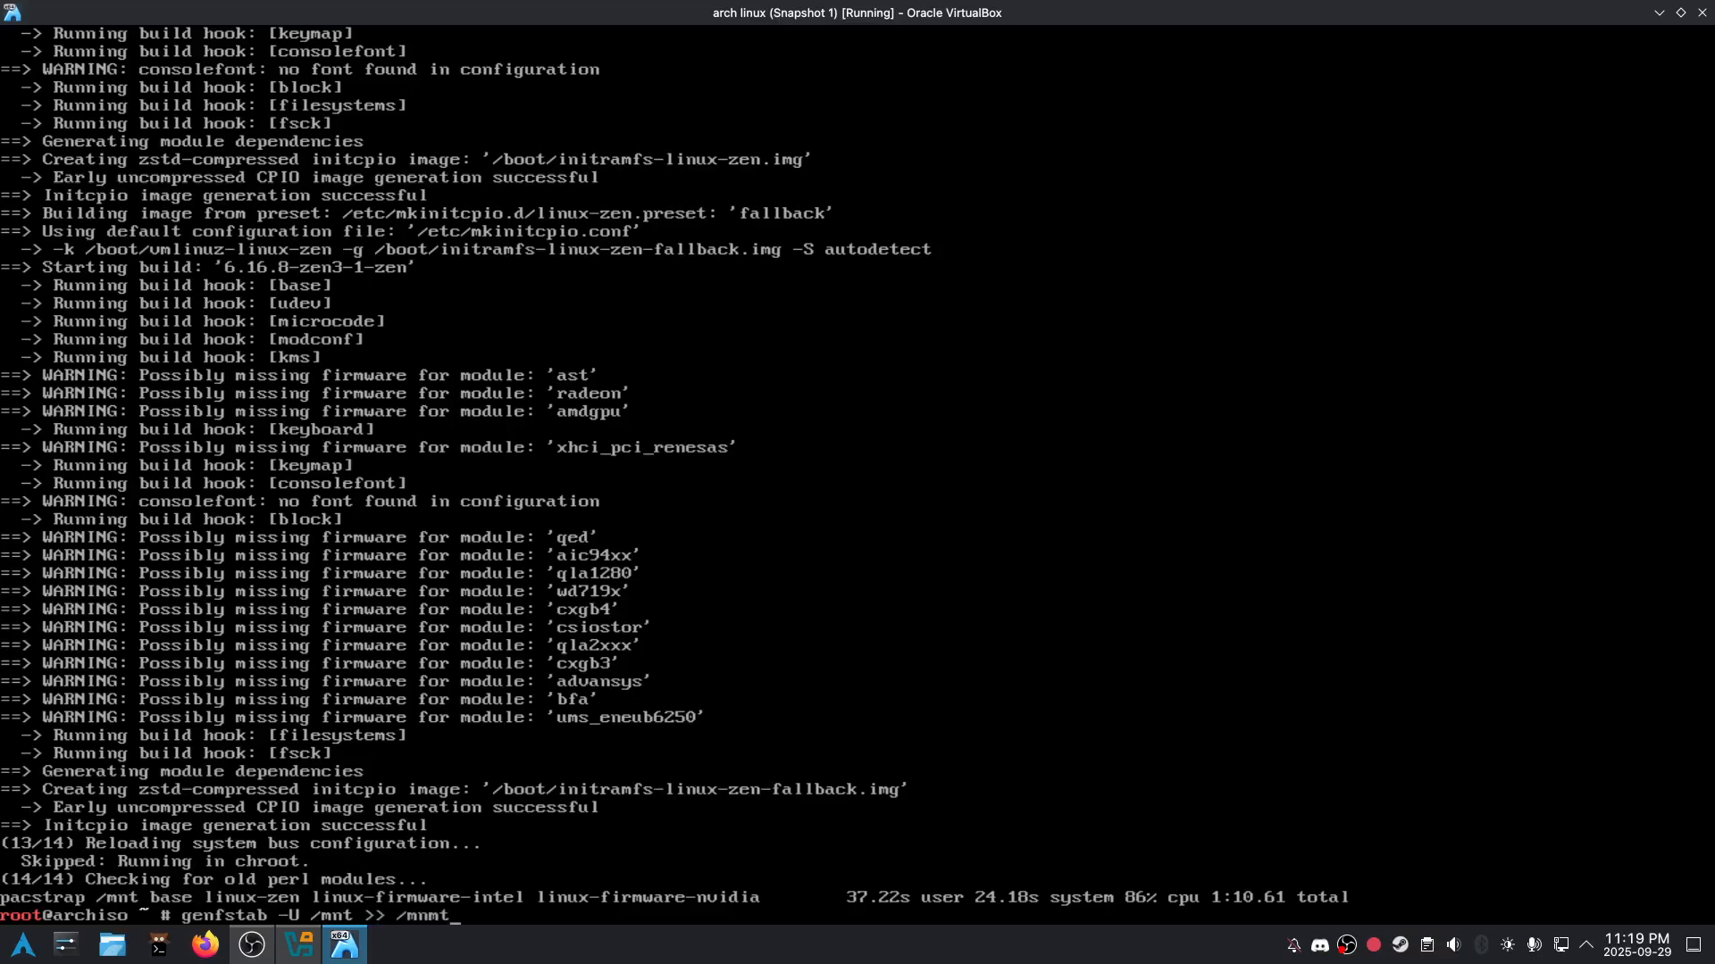
type("etc/fstab")
type("grub-install ")
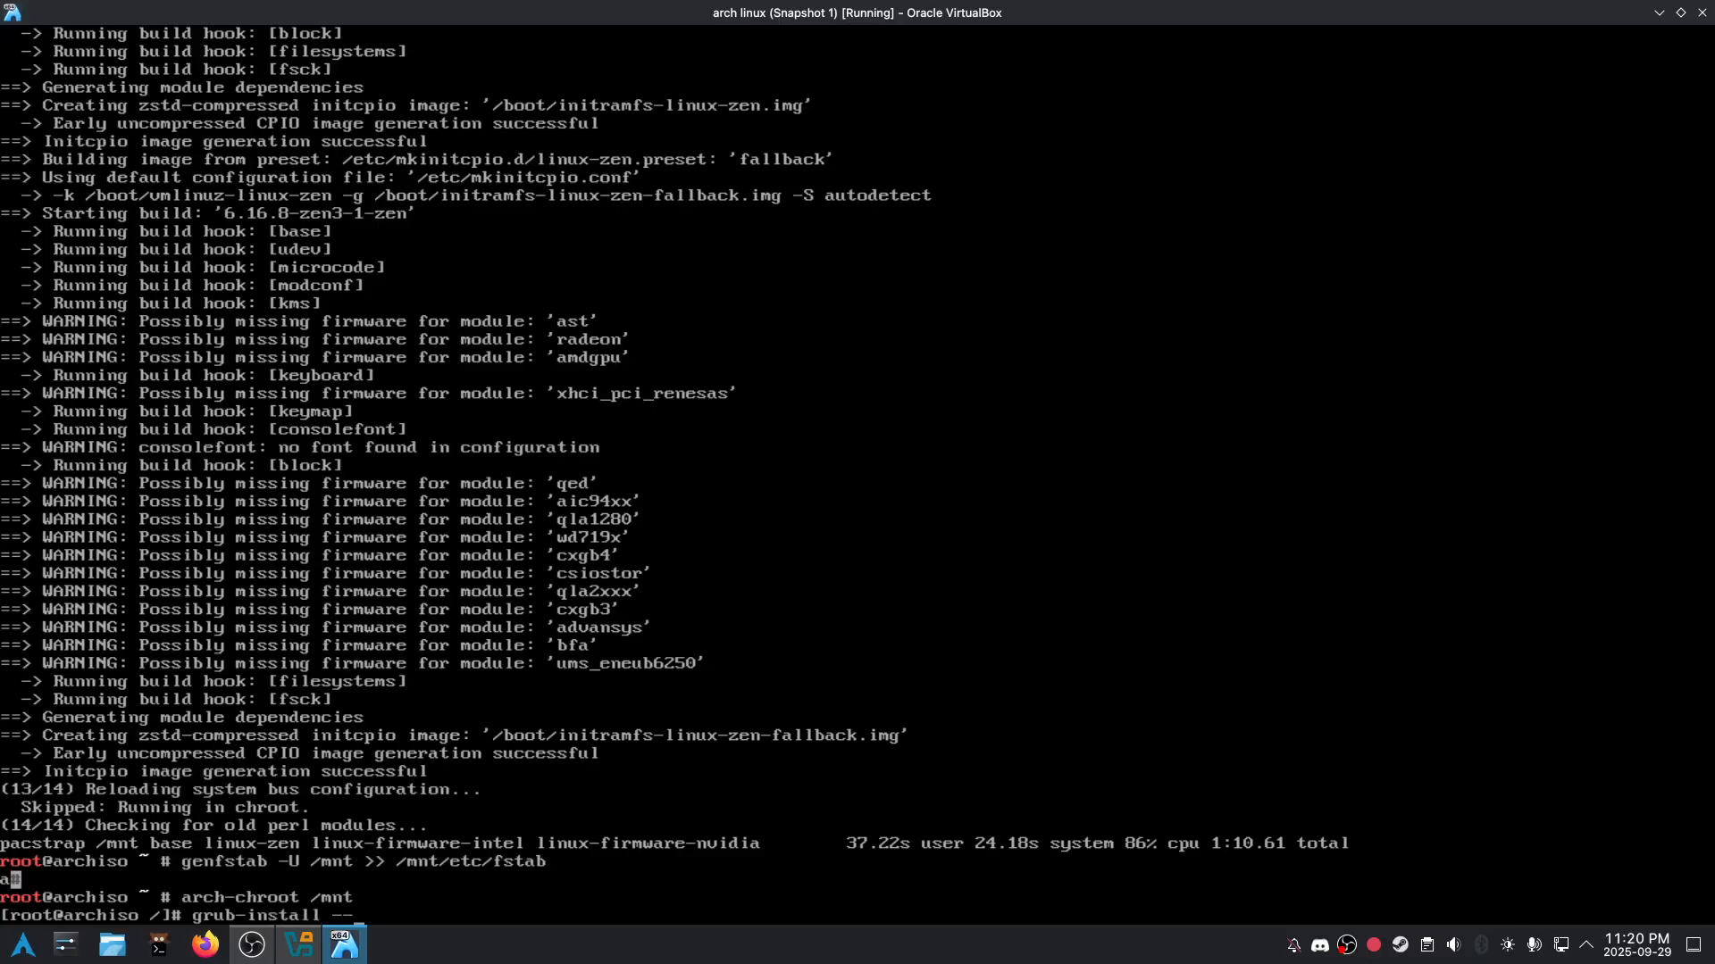
Step: Install GRUB for x86_64-efi with /boot as EFI directory and generate /boot/grub/grub.cfg
type("--target=x86_64-efi")
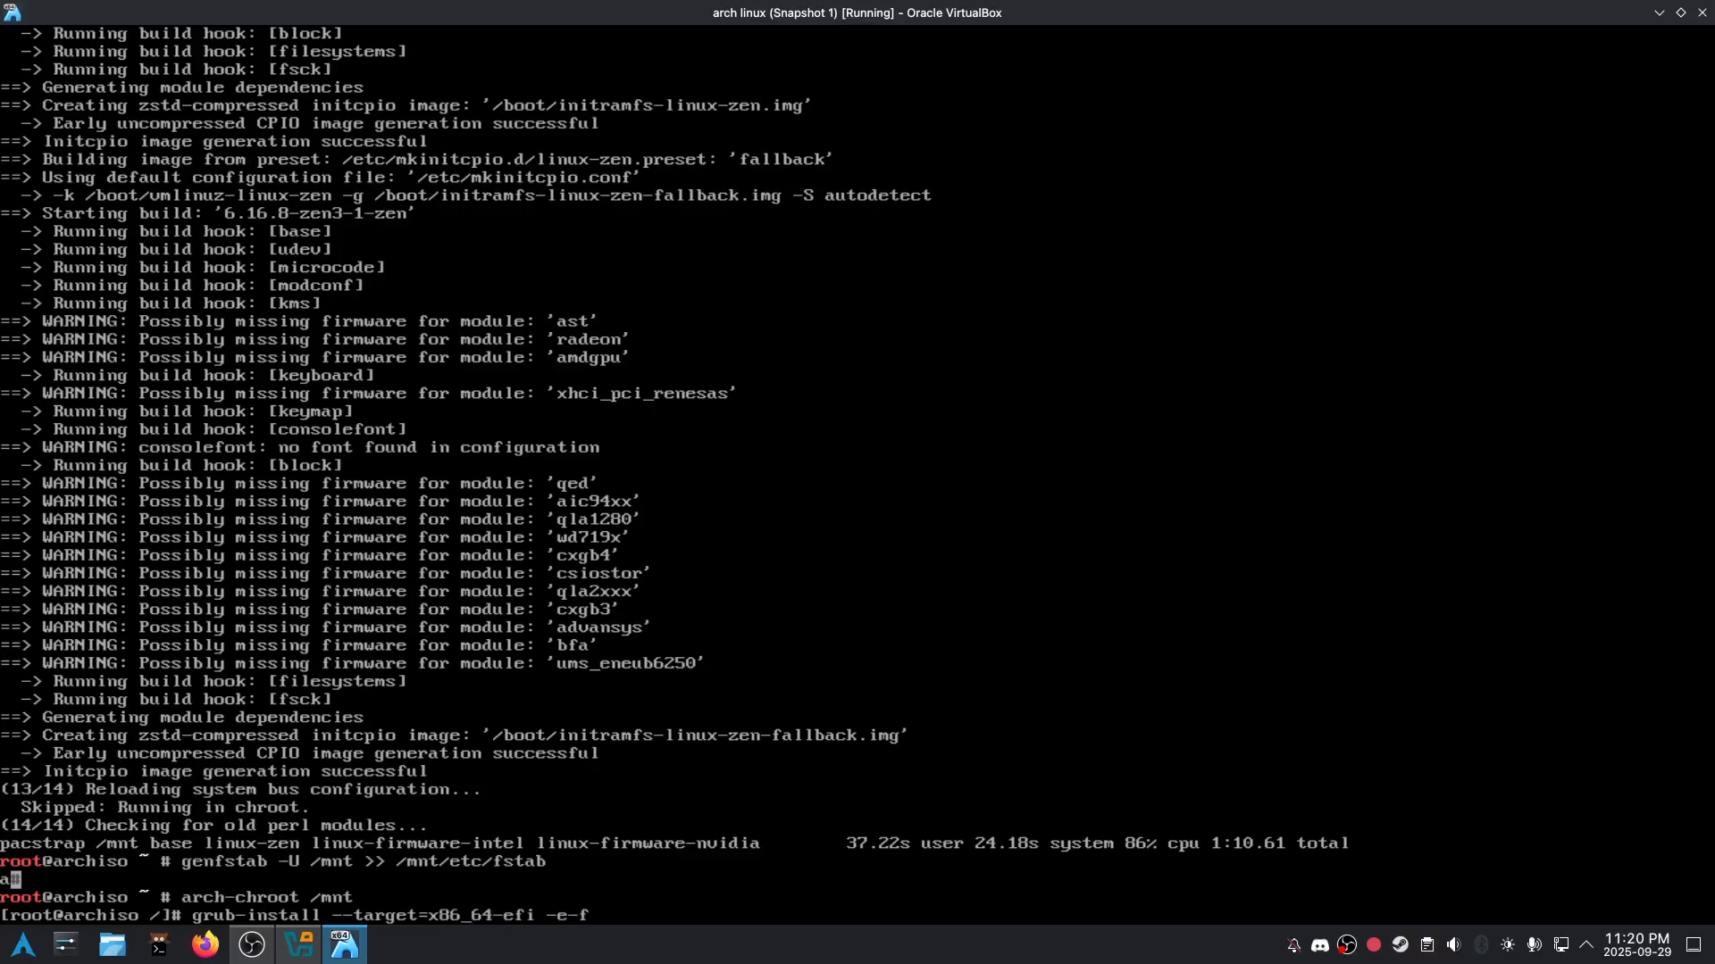
type("--efi-directory-/")
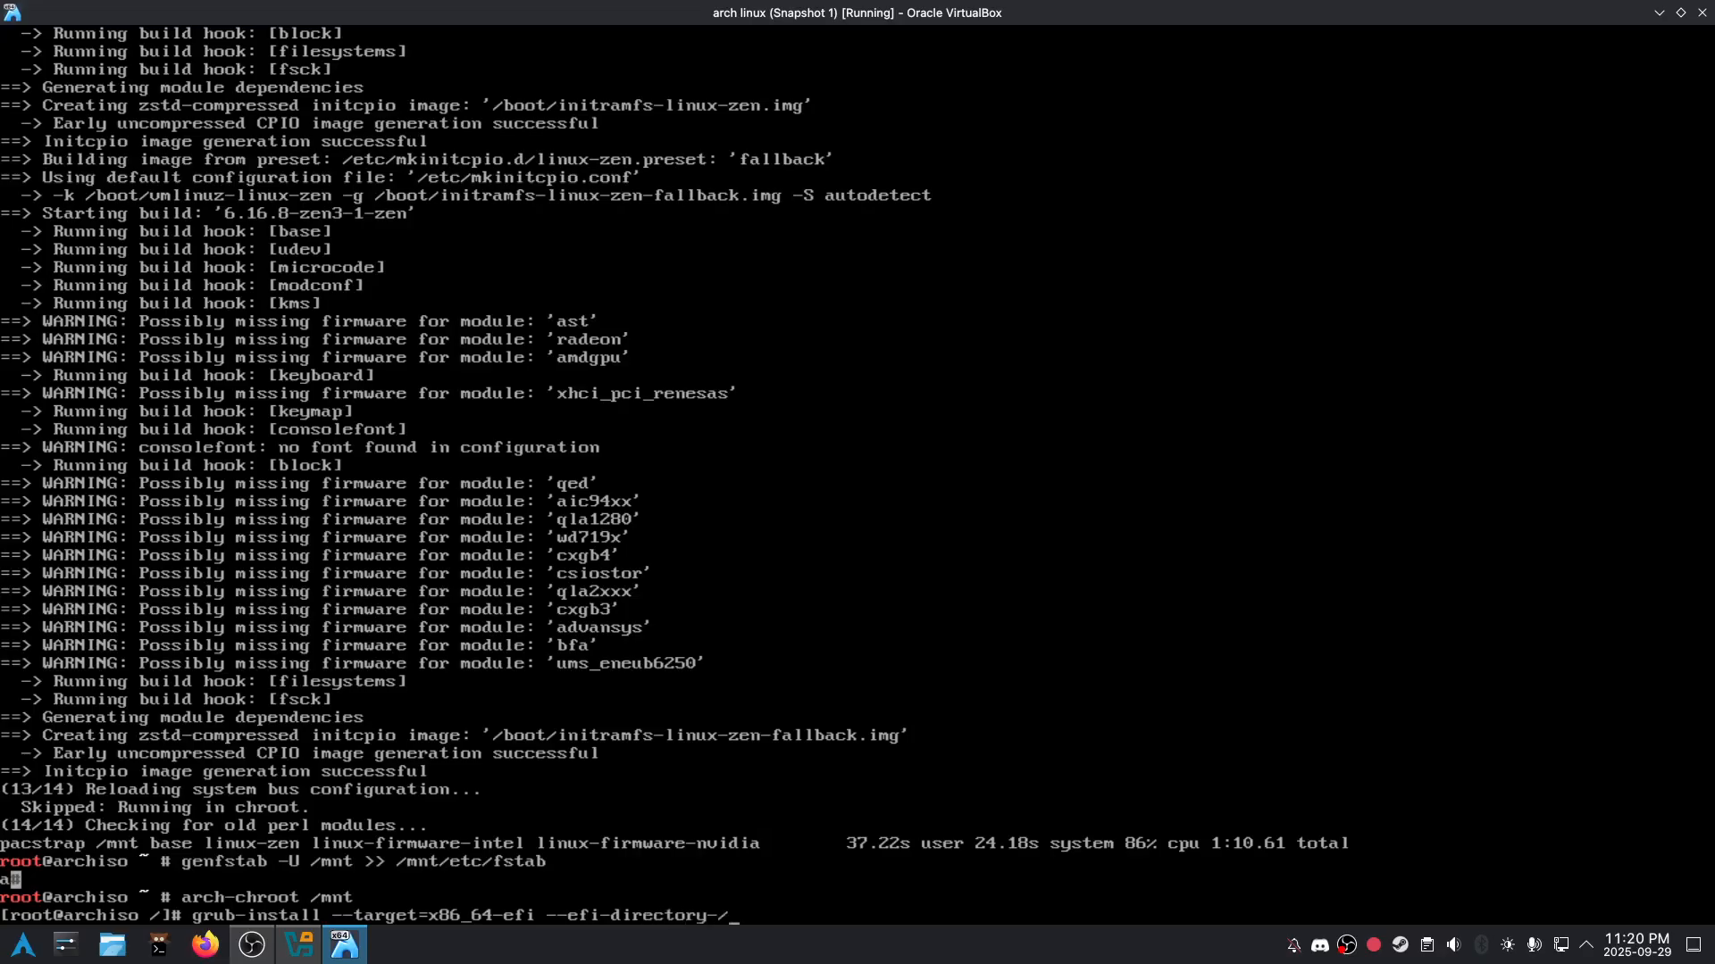
type("noo")
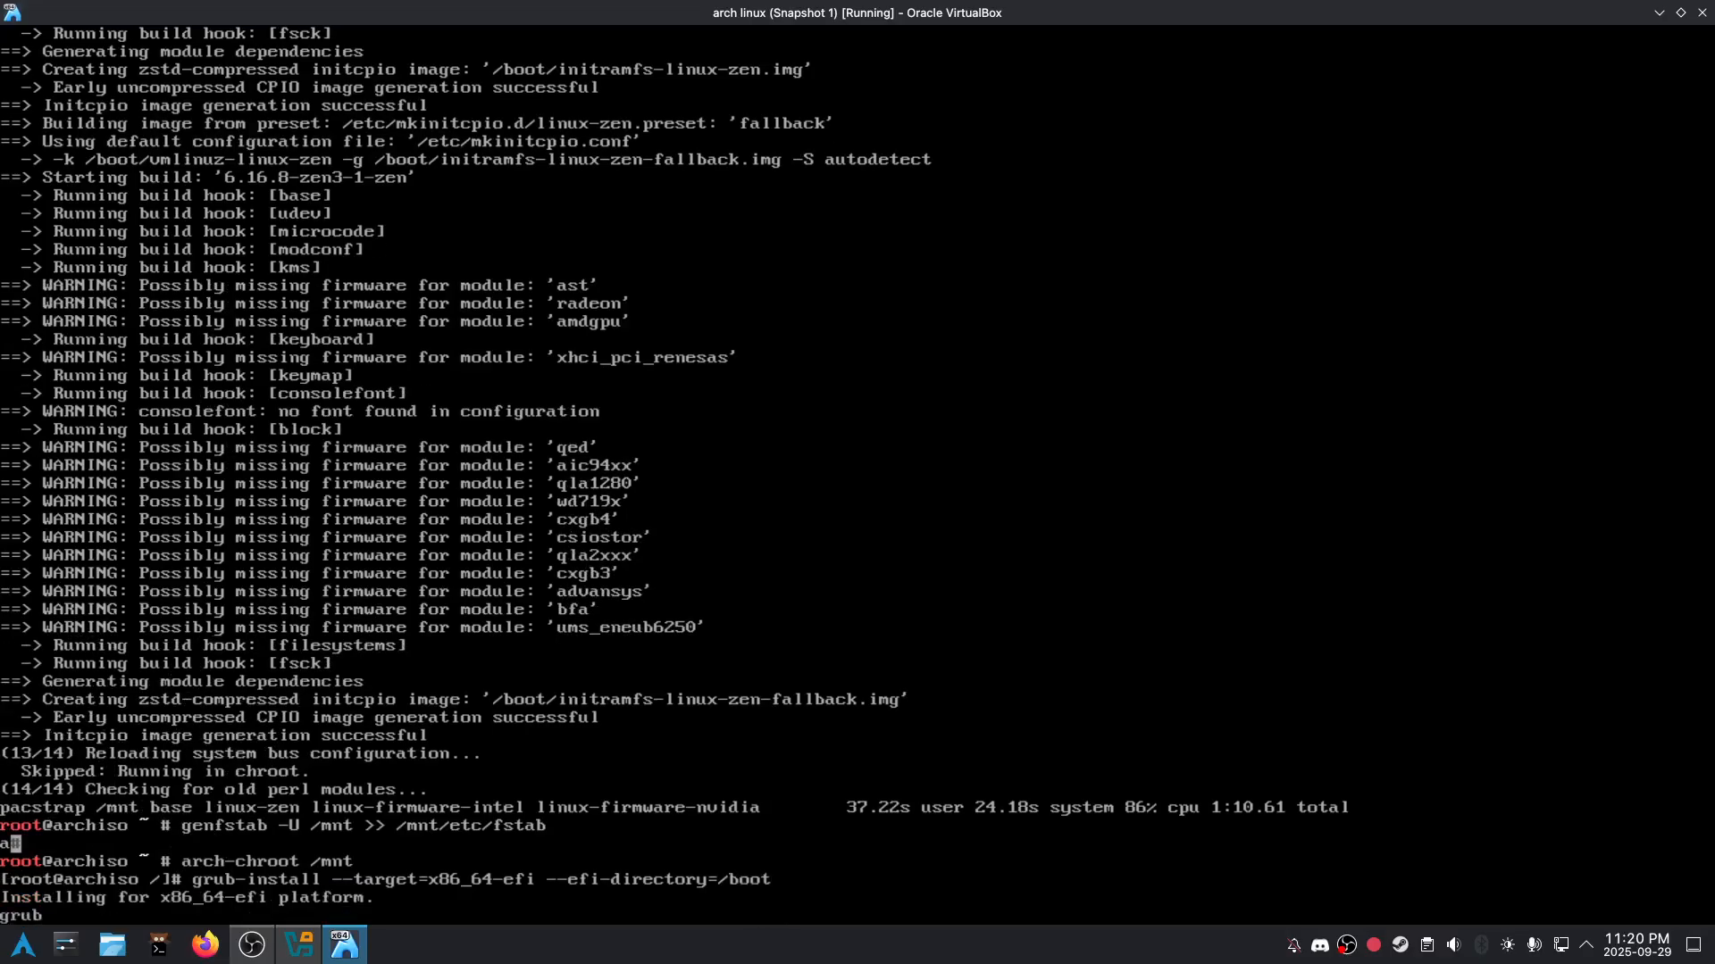
type("grub-mkconfig -o /boot")
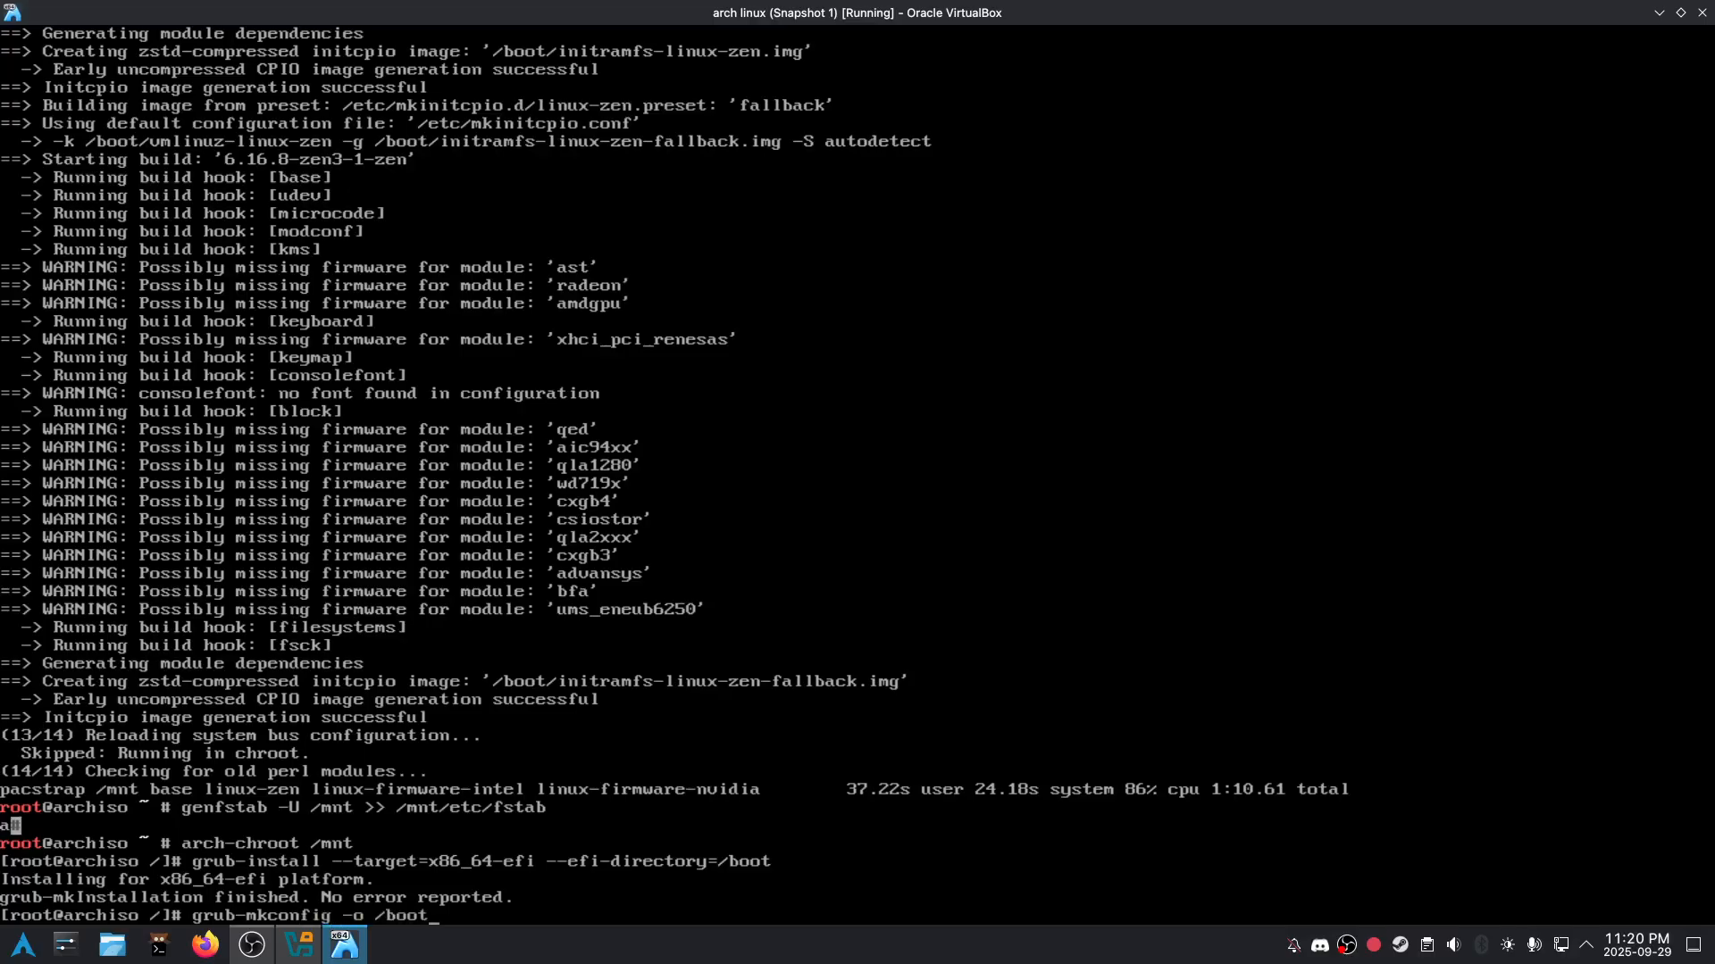
type("grub/grub.cfg")
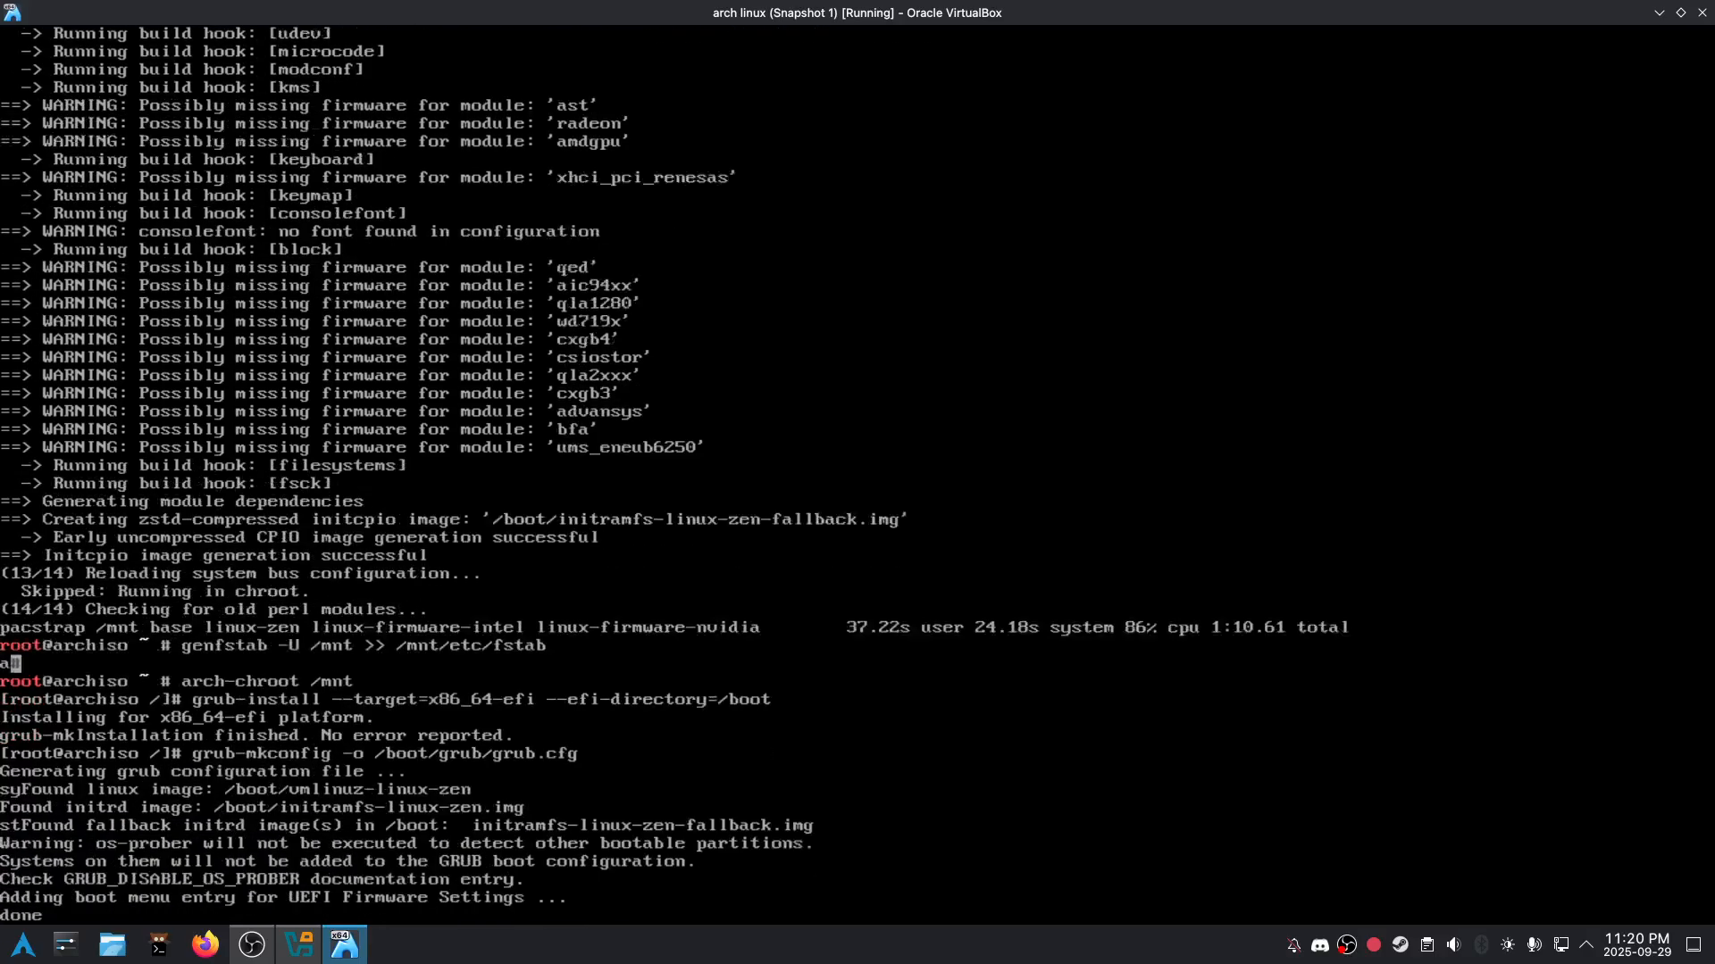
Step: Enable NetworkManager, set the root password, exit the chroot and reboot
type("systemctl enable NetworkManager")
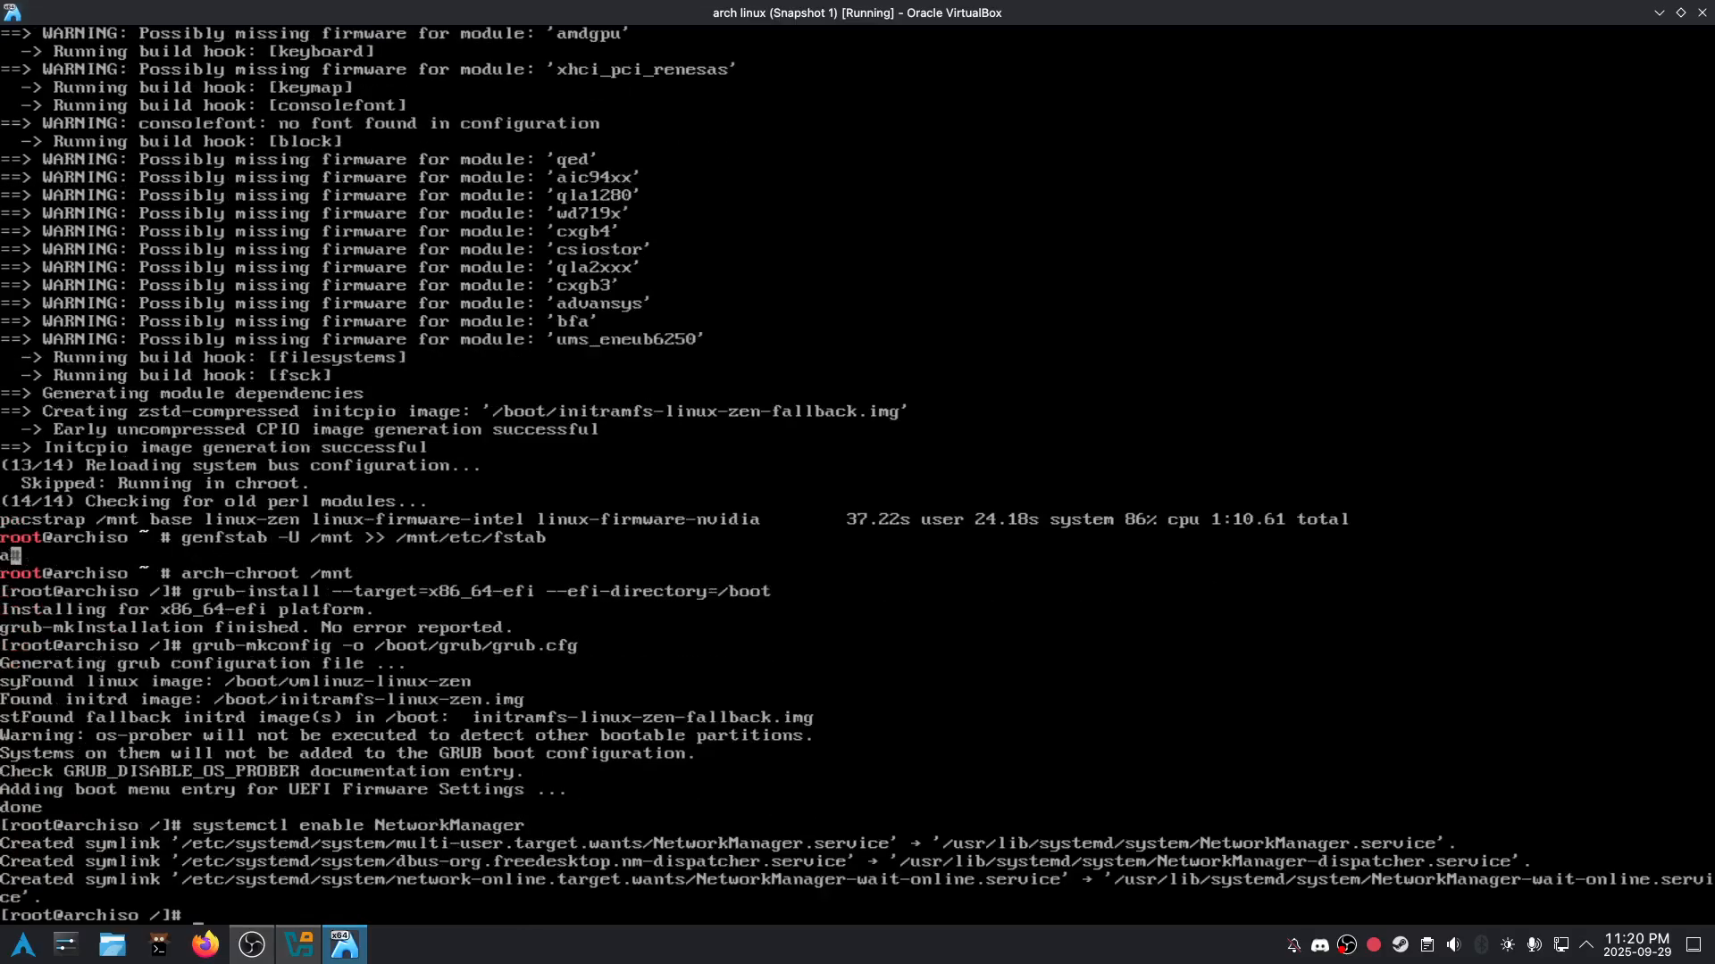
type("passwd")
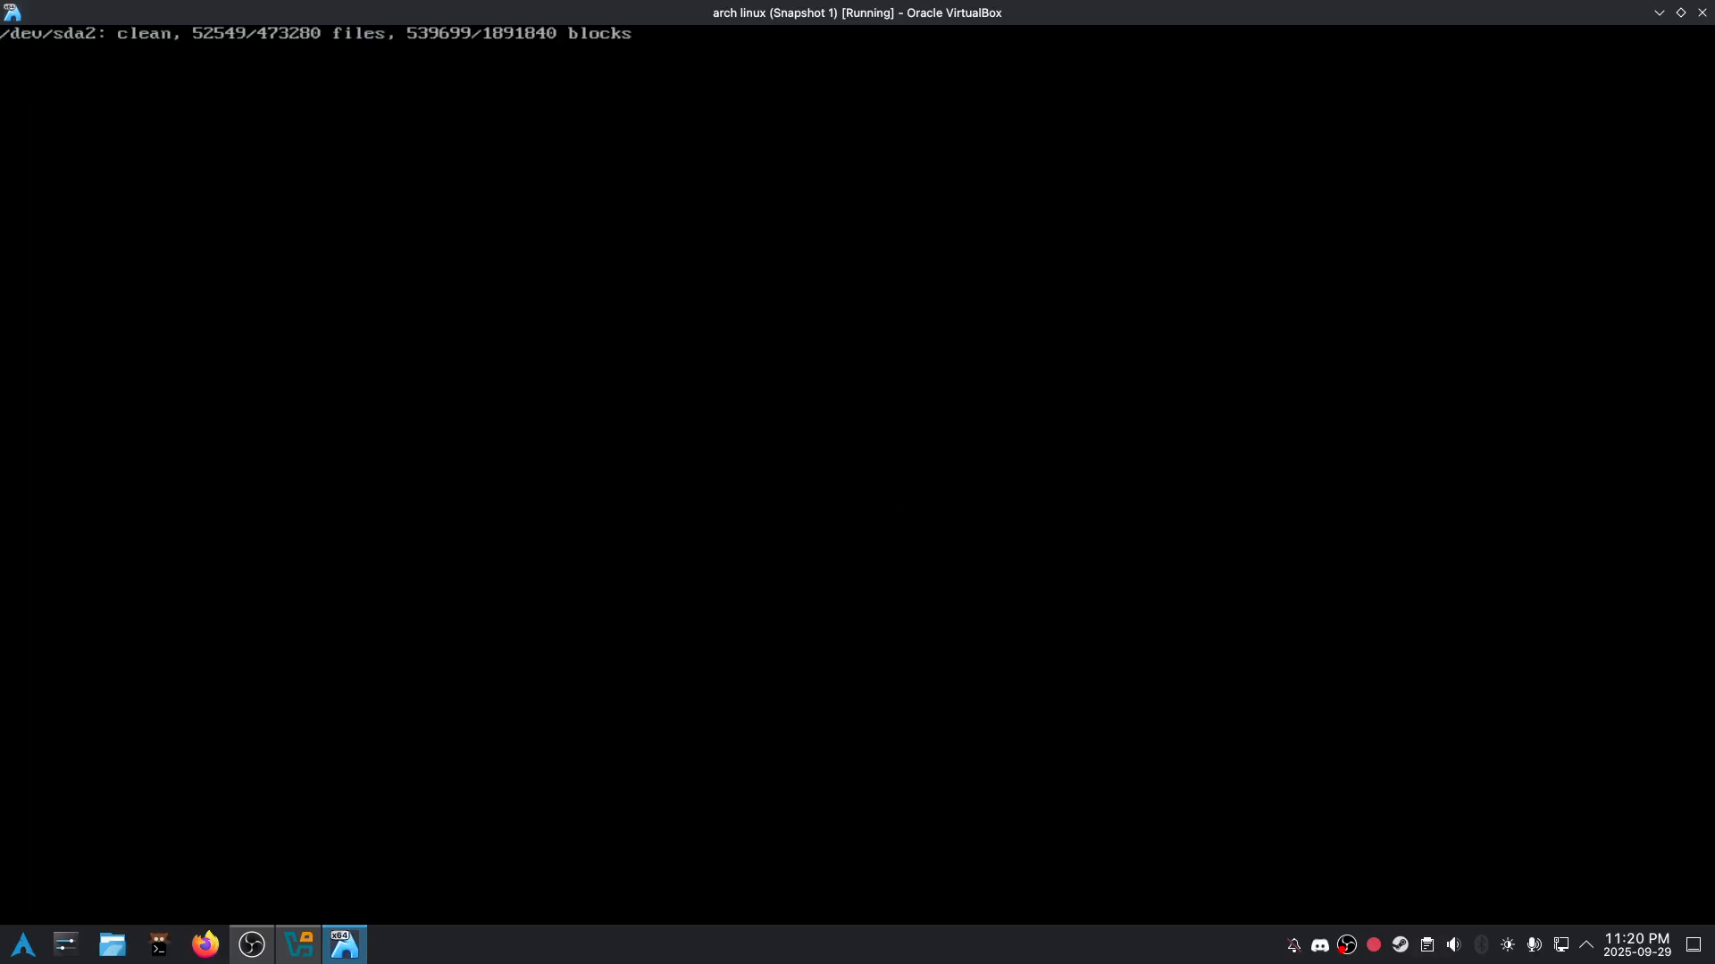
Step: Log in as root on tty1 and run screenfetch to show the system info
type("root")
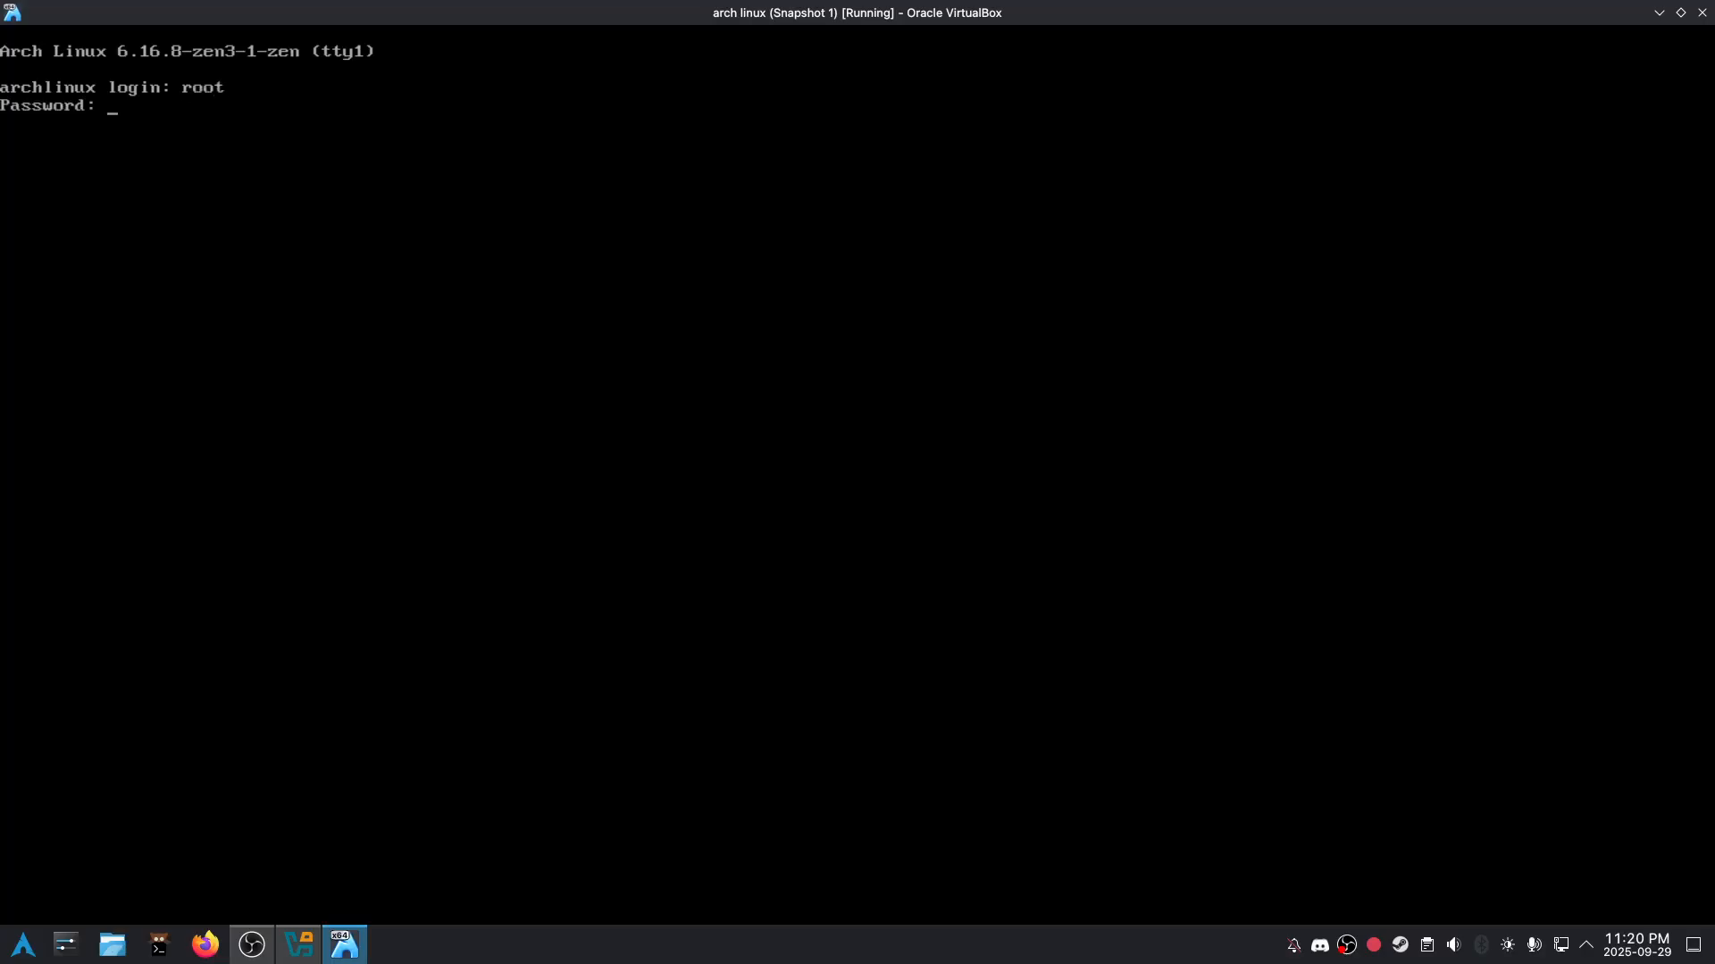
type("screenfetch")
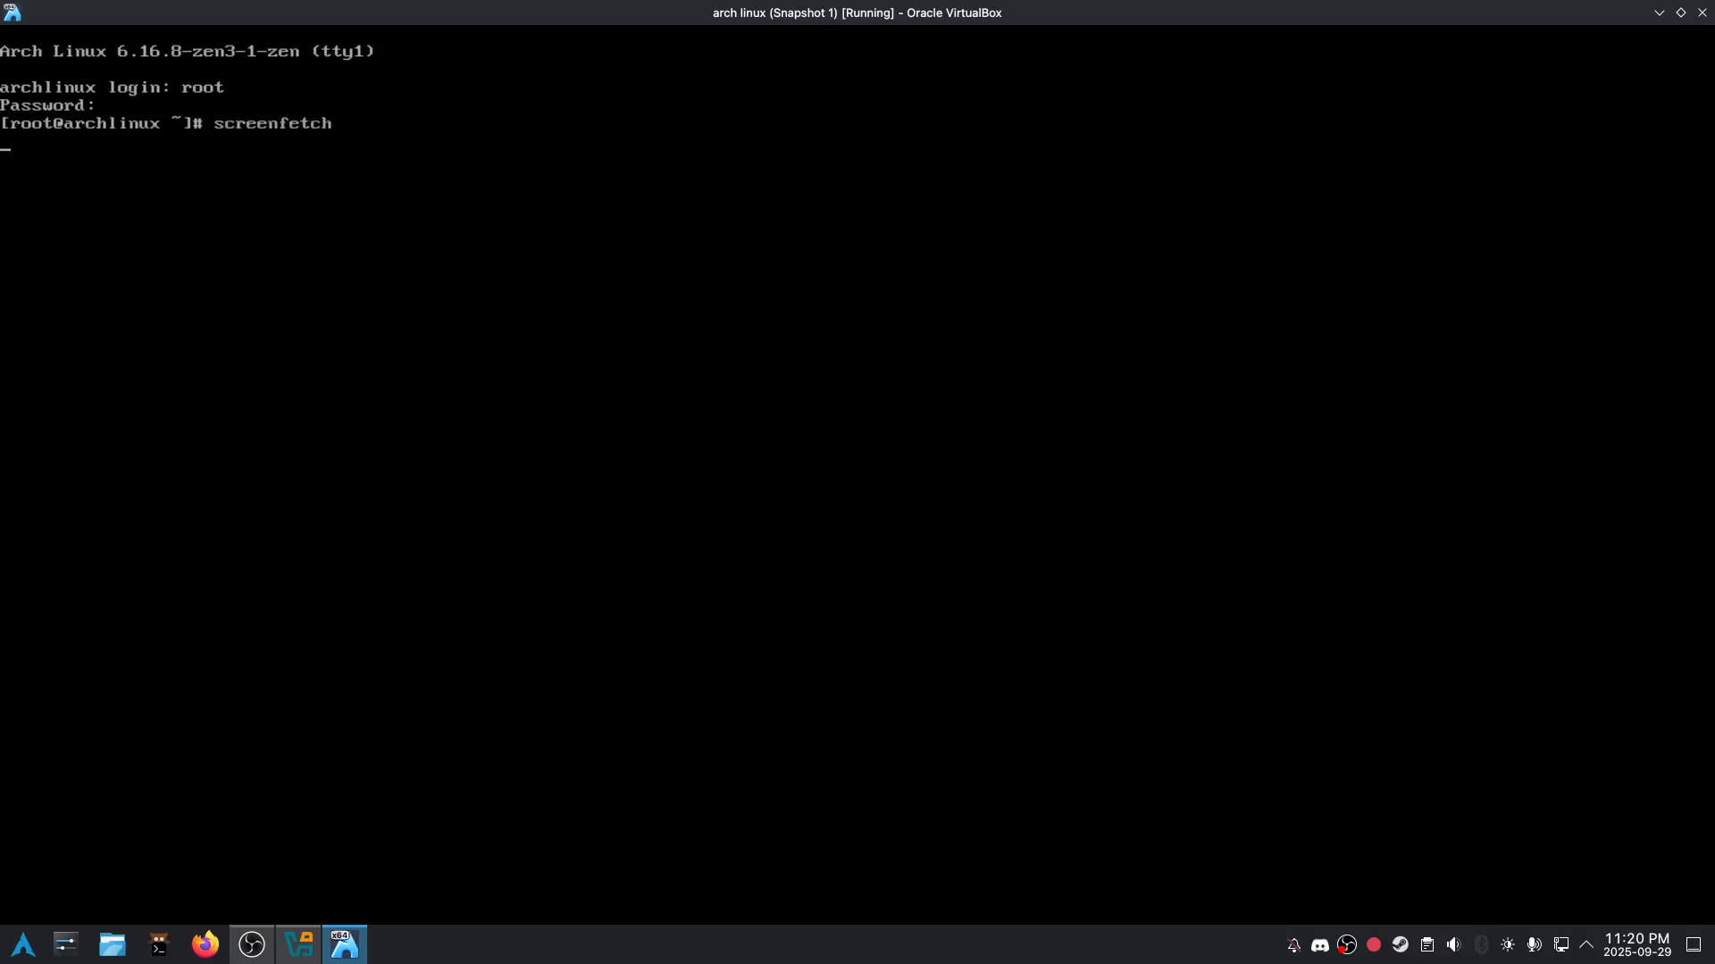
type("cowsay -f dr")
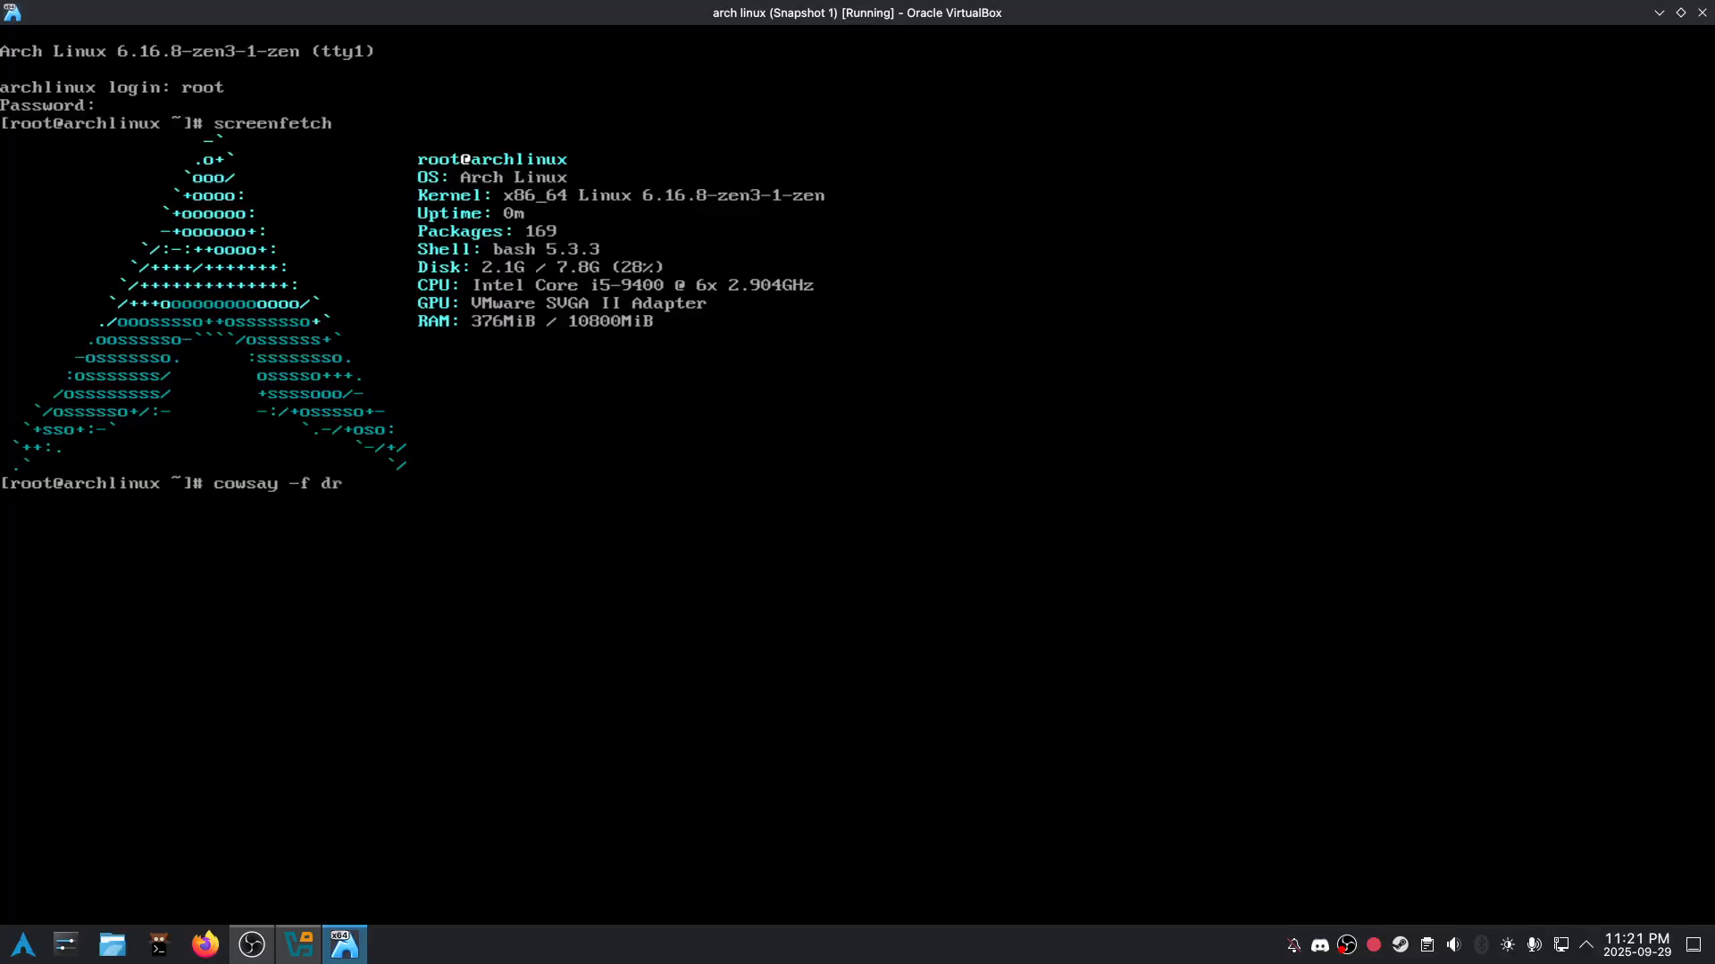
Step: Show a cowsay dragon piped through lolcat, power off the VM and close VirtualBox Manager
type("agon Day")
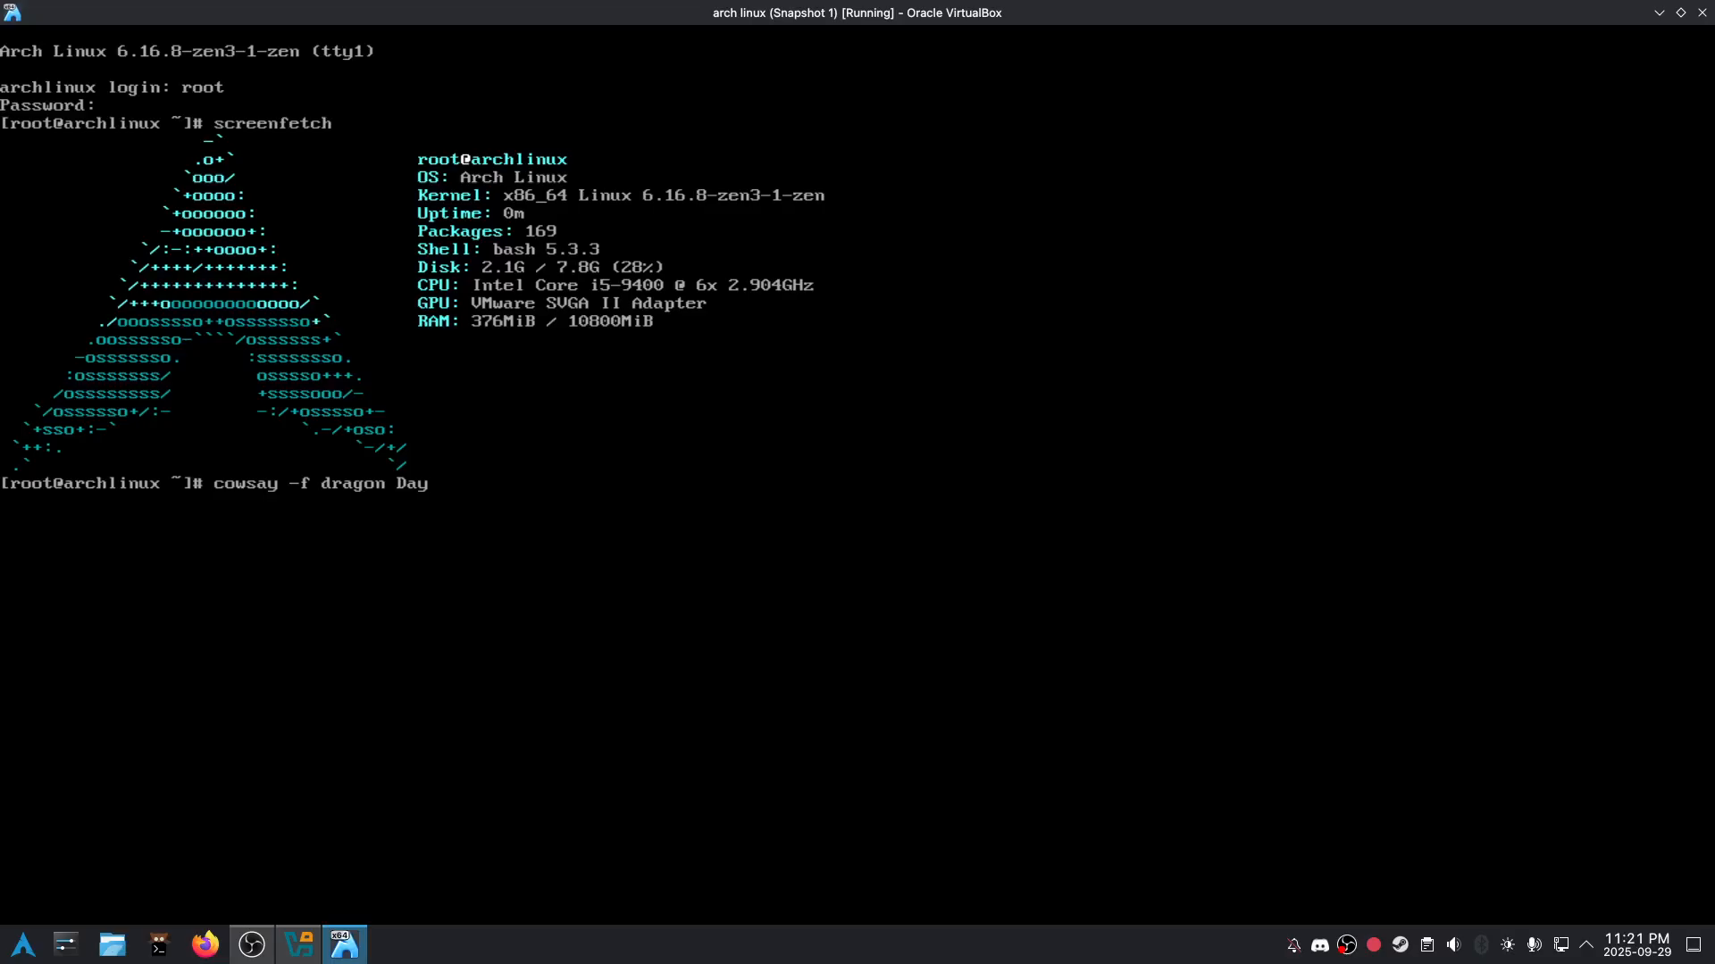
type("452! | lolcat")
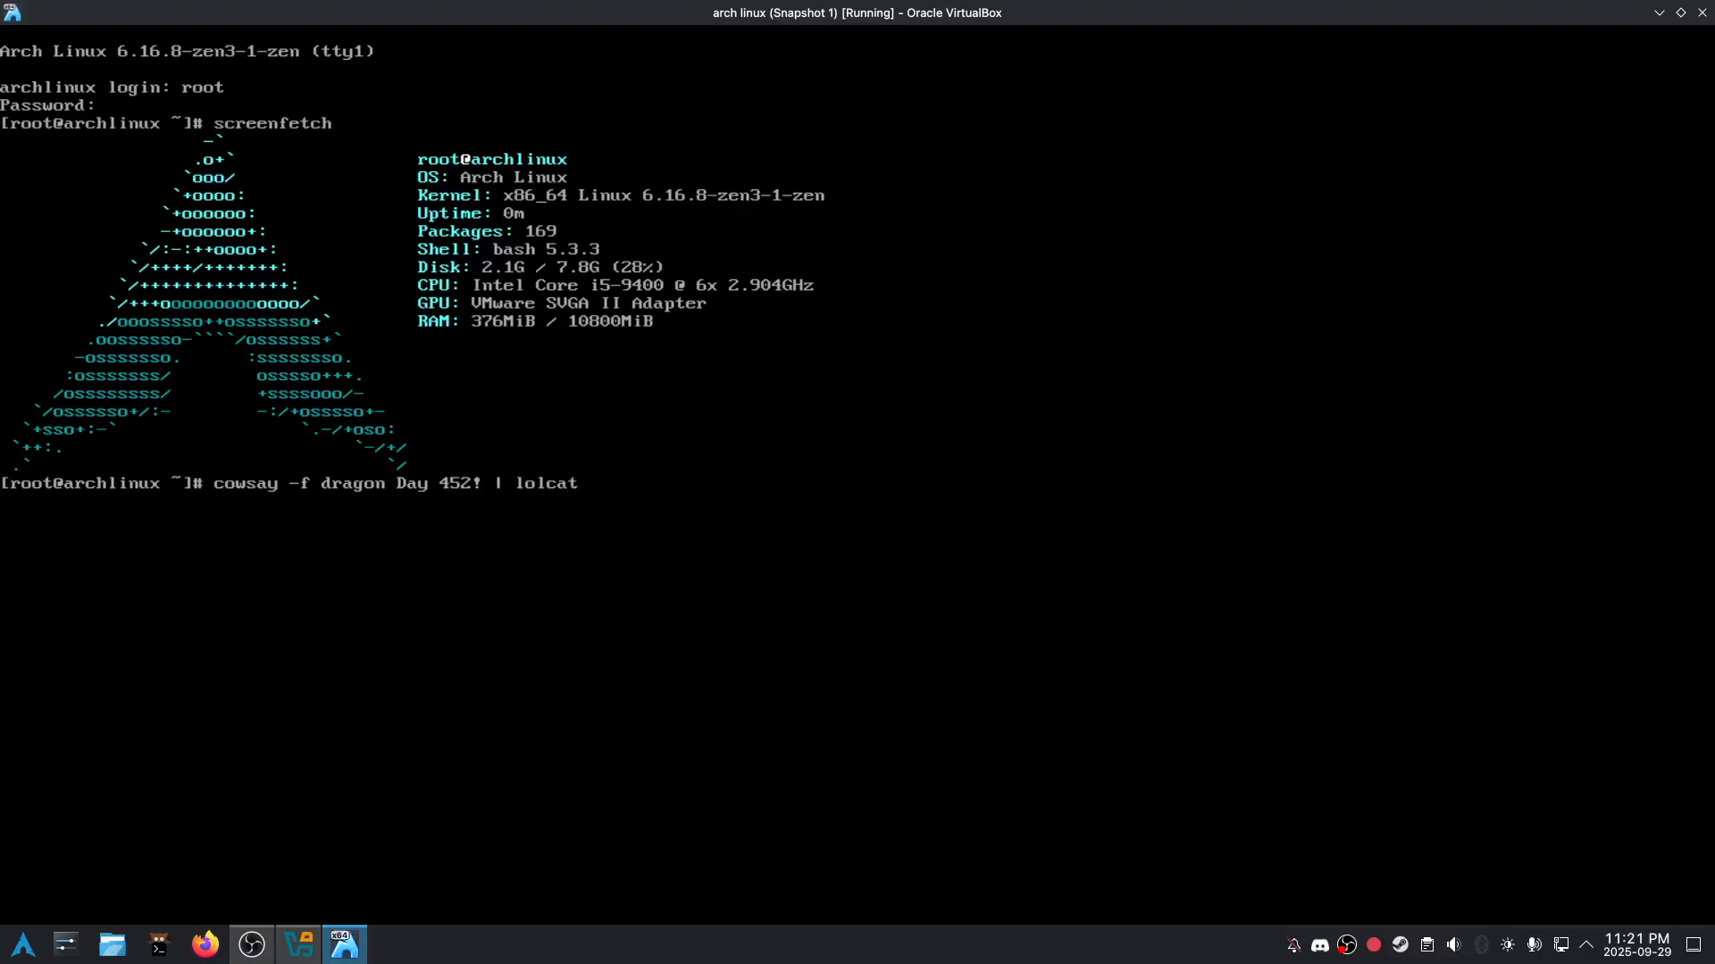
type("ping 1.1.1.")
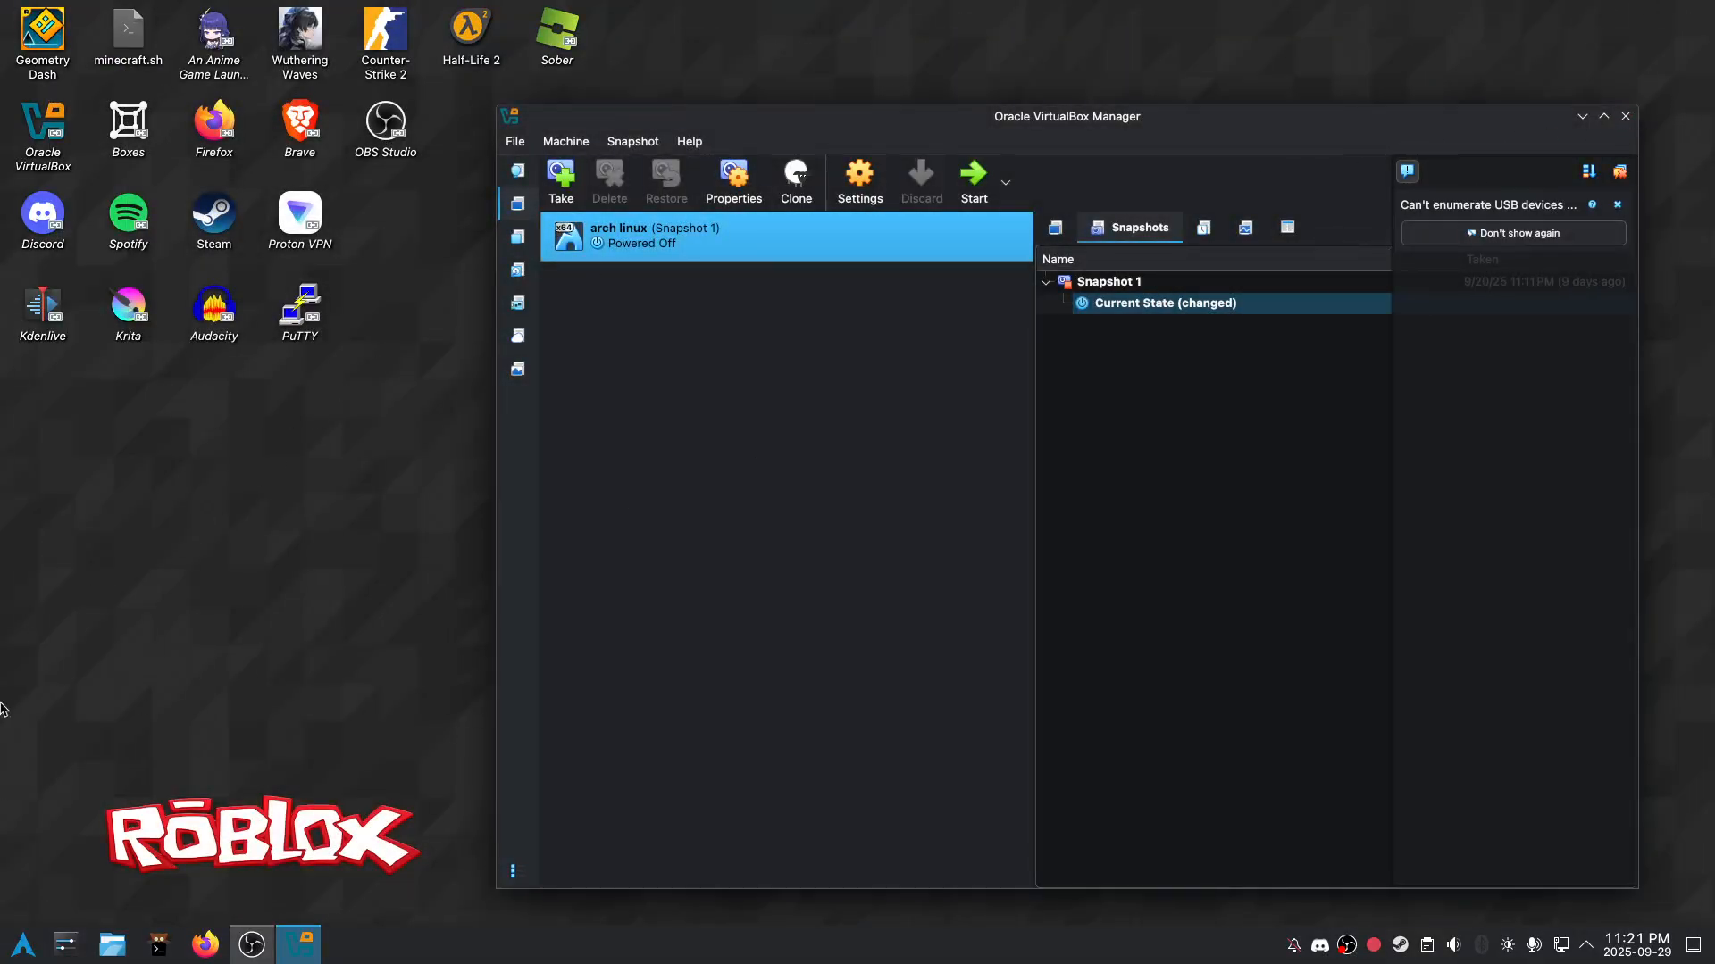
left_click(1625, 116)
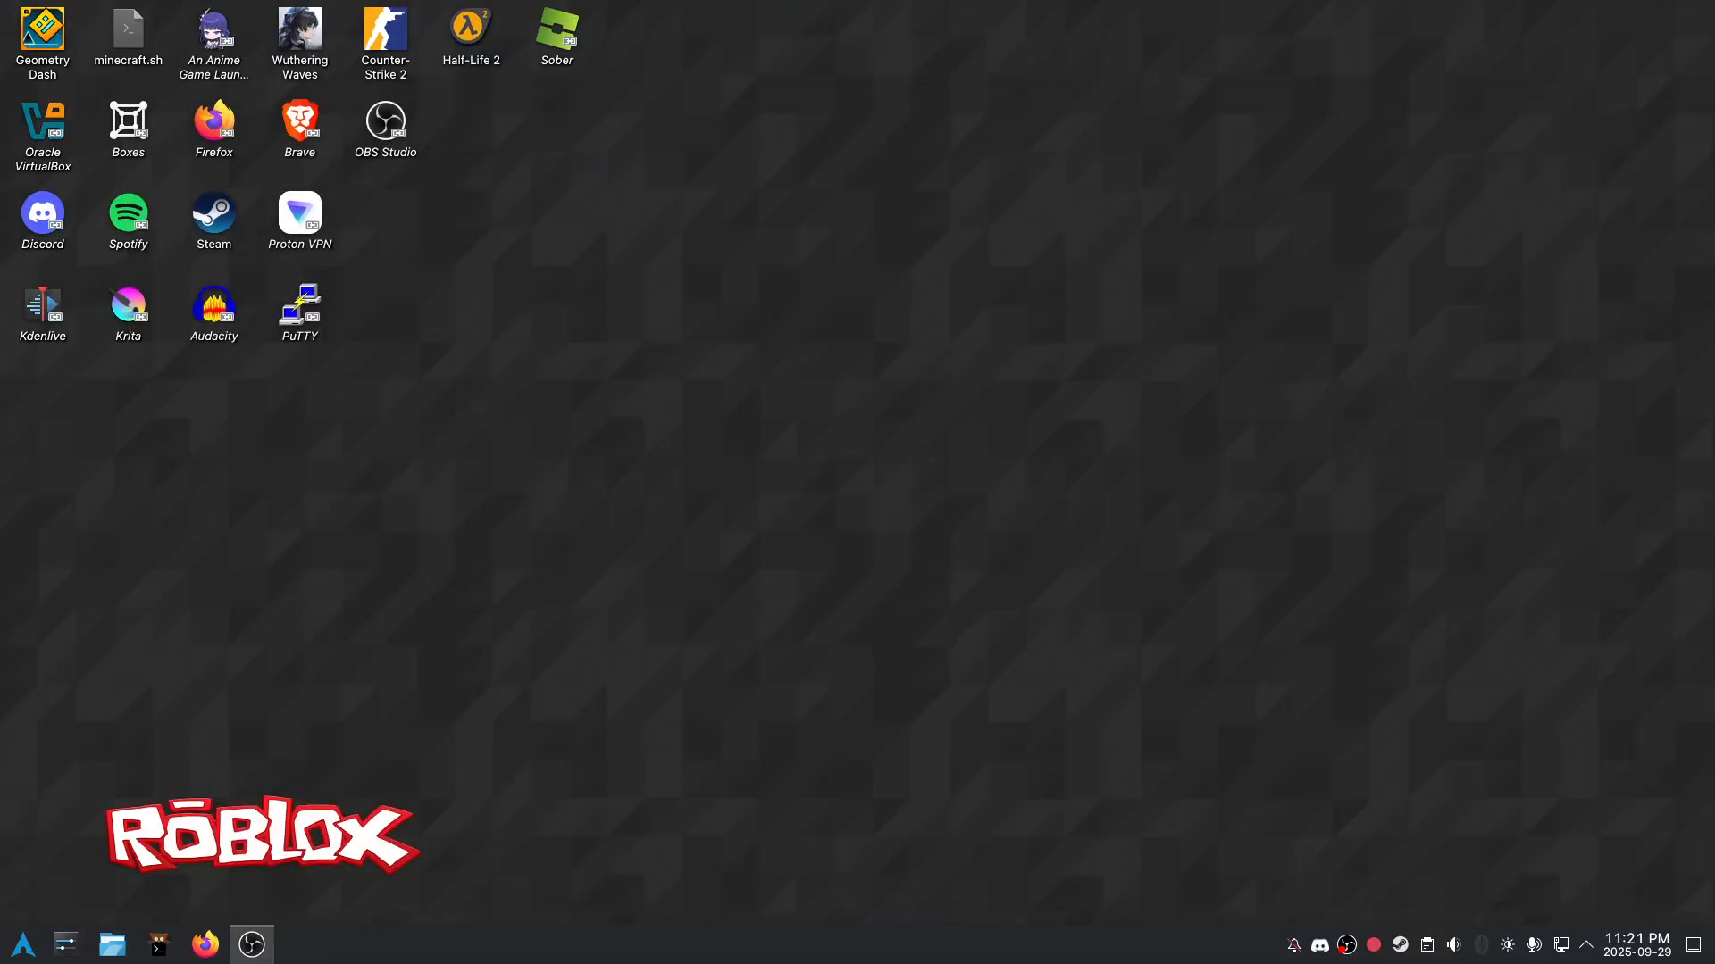